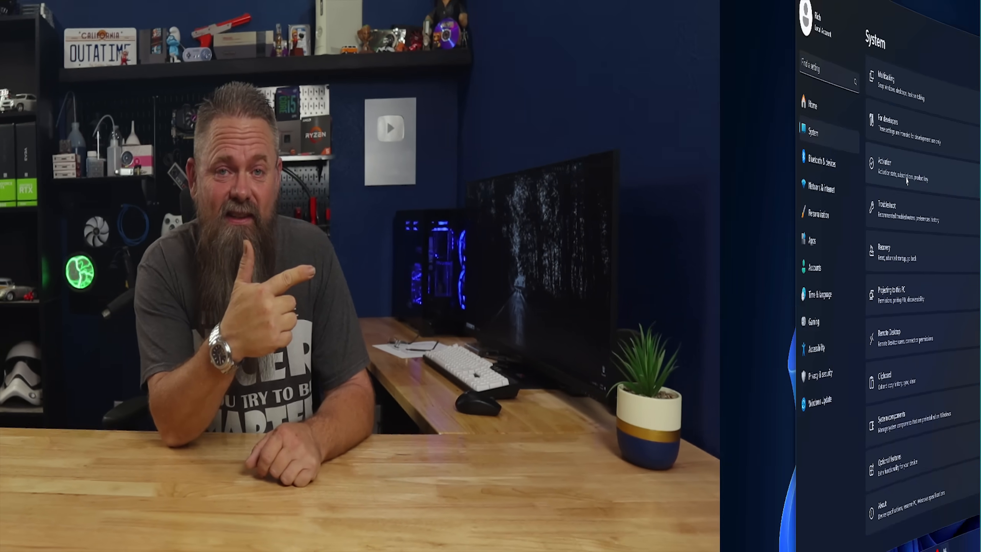
# - Choose photo 1293826 as the desktop background and confirm it
pyautogui.click(907, 168)
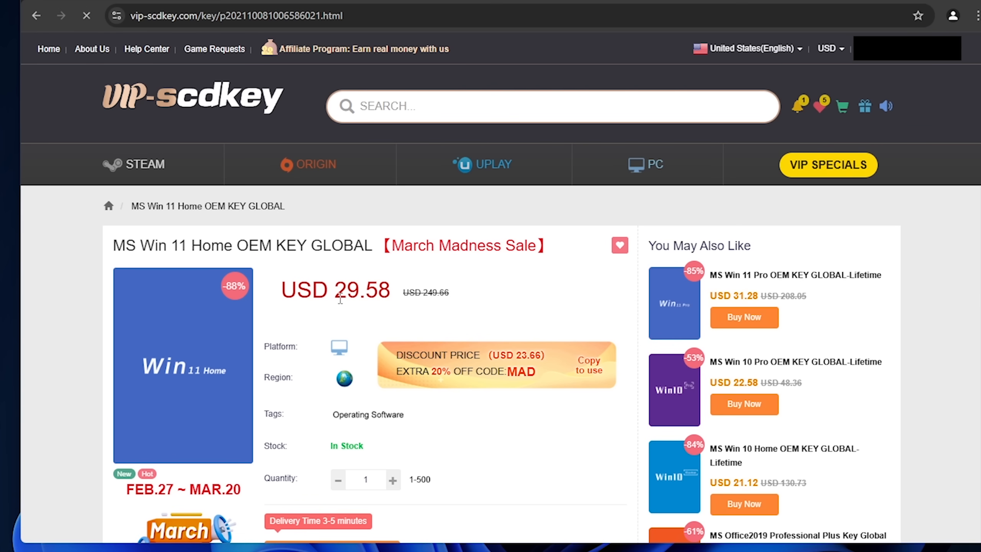
pyautogui.scroll(-3)
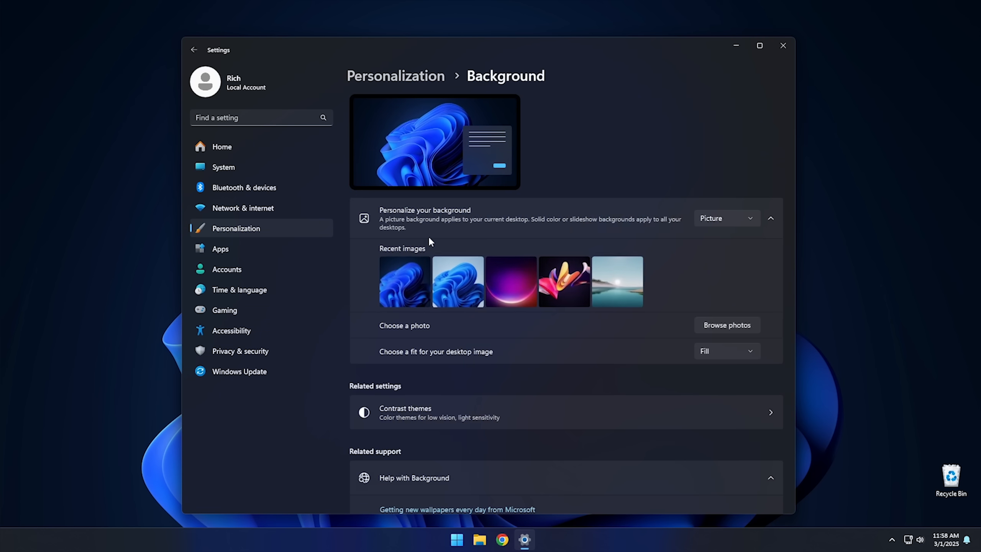
pyautogui.click(726, 325)
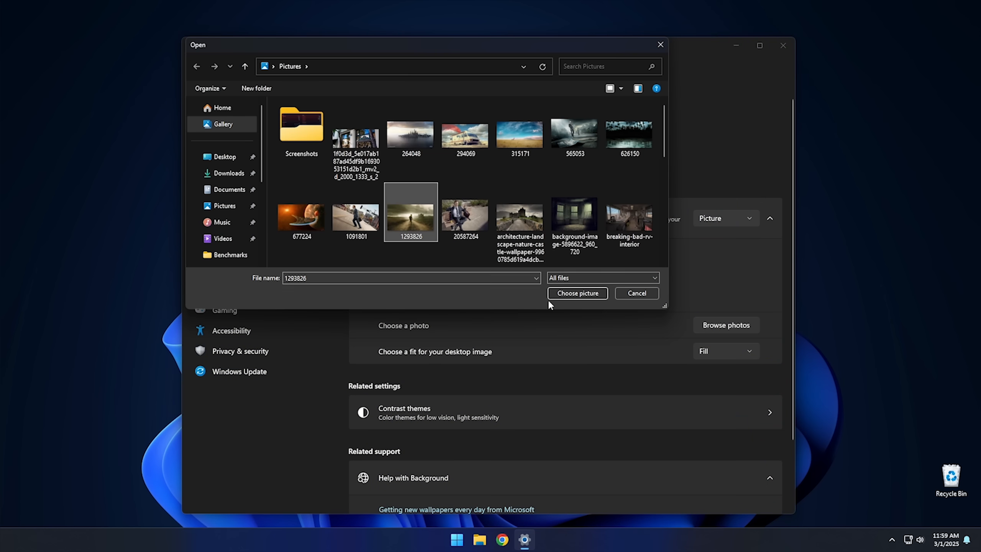
pyautogui.click(576, 293)
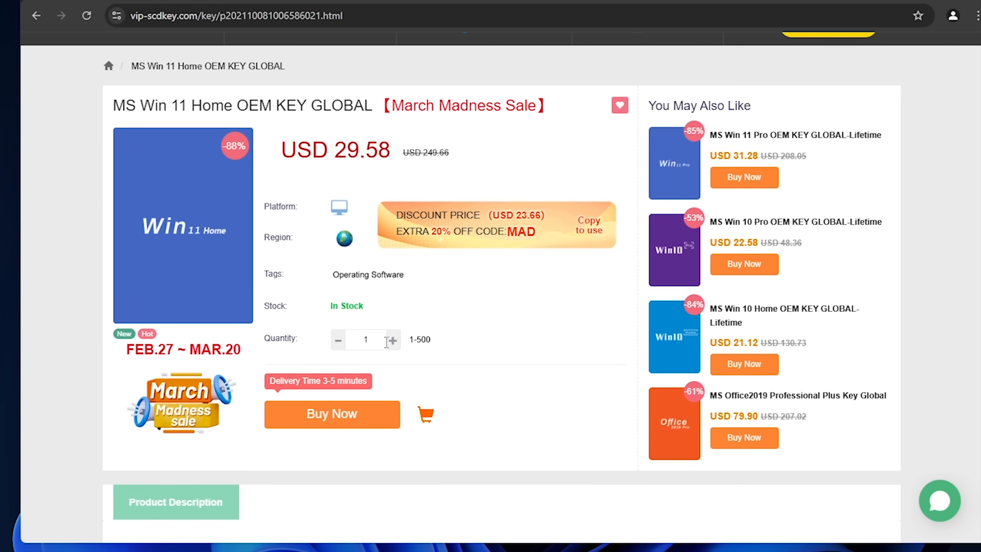
pyautogui.moveTo(332, 414)
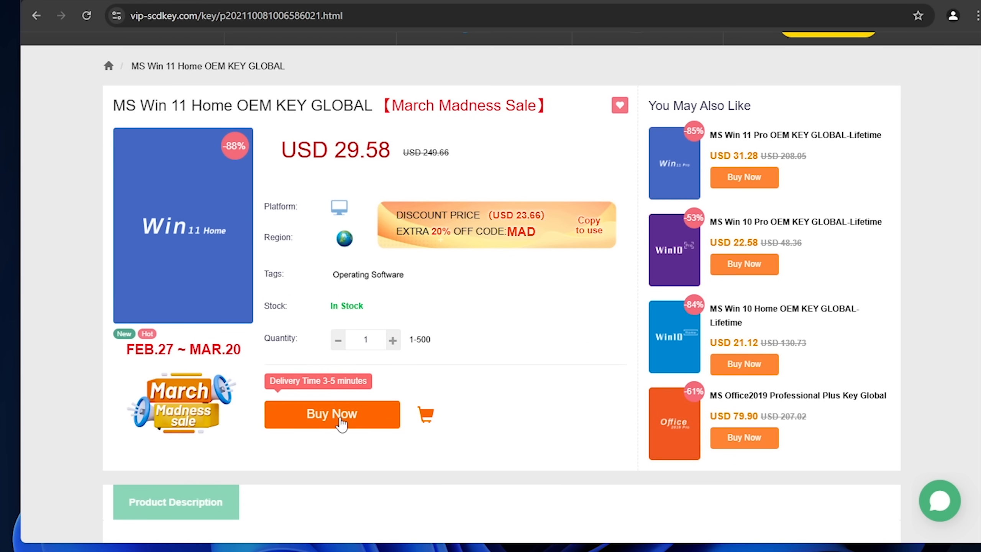
# - Buy the Win 11 Home OEM key with promotion code CyberCPU, totalling USD 29.58
pyautogui.click(332, 414)
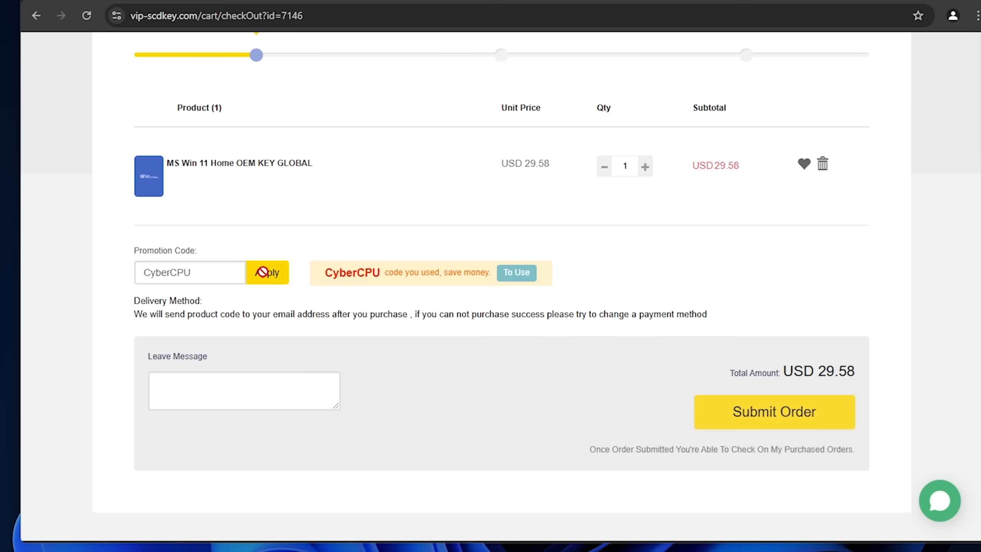
pyautogui.click(267, 271)
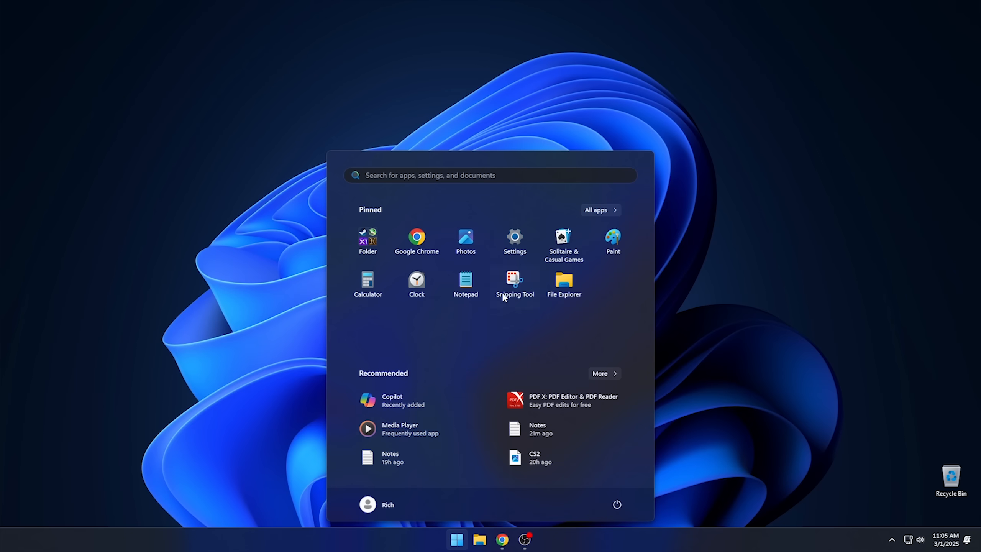
# - Activate Windows 11 Home in Settings > Activation with the purchased product key
pyautogui.click(514, 241)
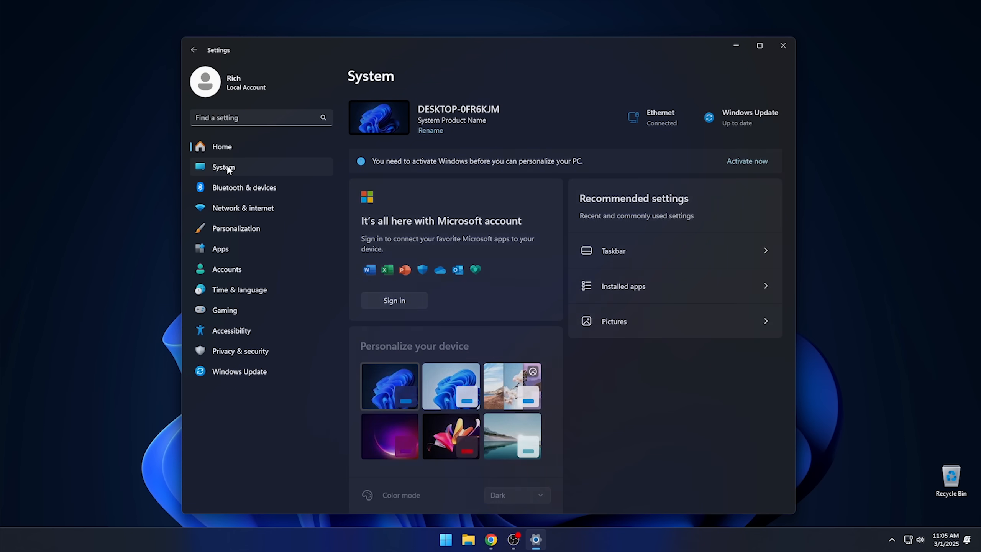
pyautogui.click(746, 161)
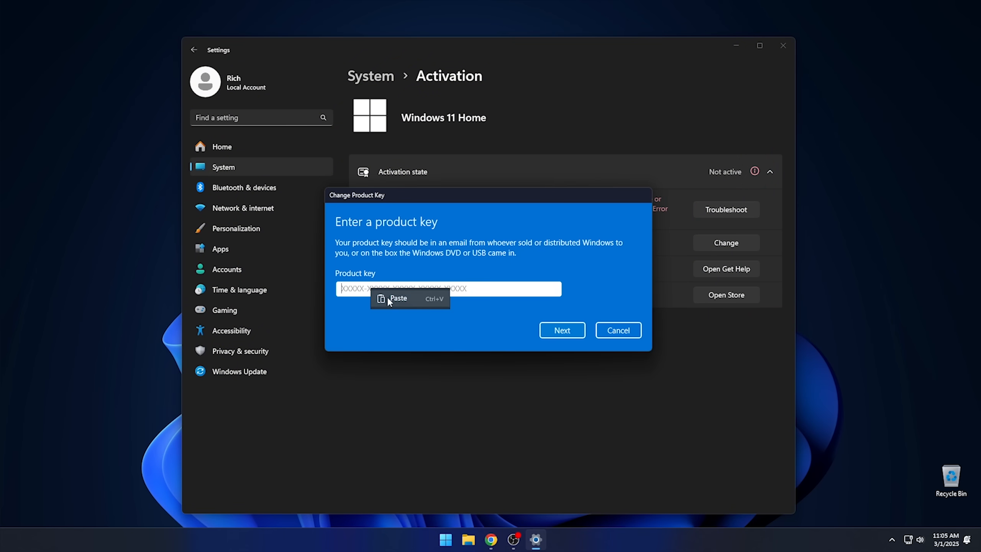
pyautogui.click(399, 298)
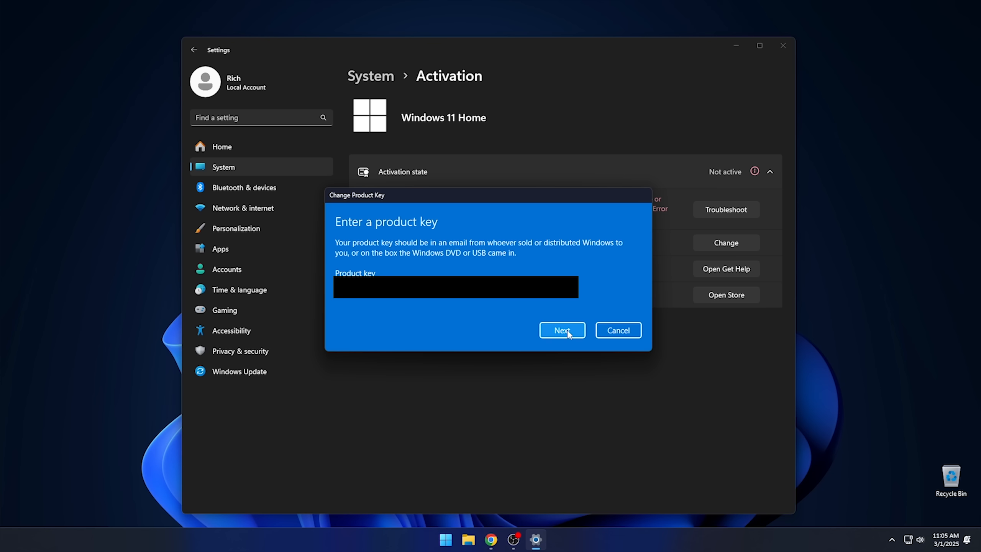
pyautogui.click(561, 330)
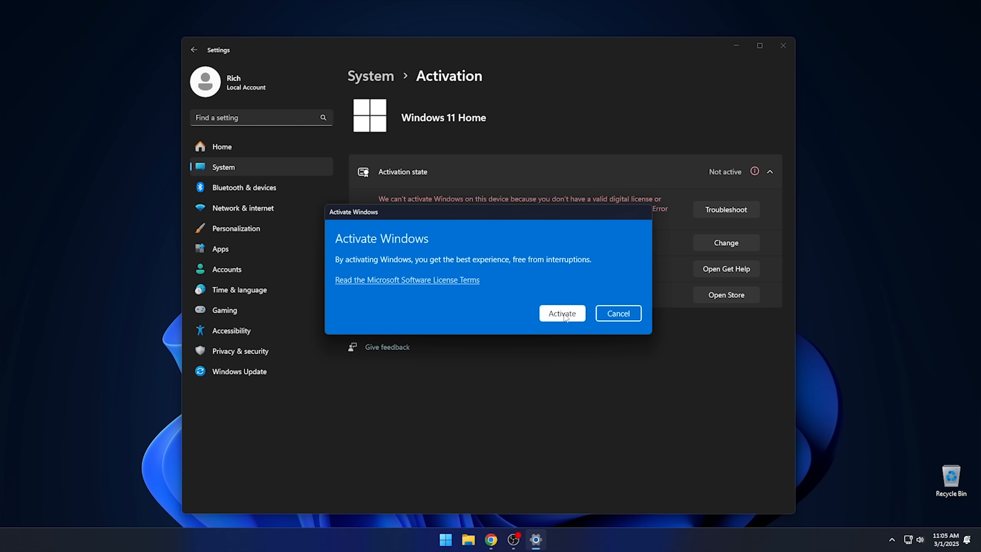
pyautogui.click(560, 313)
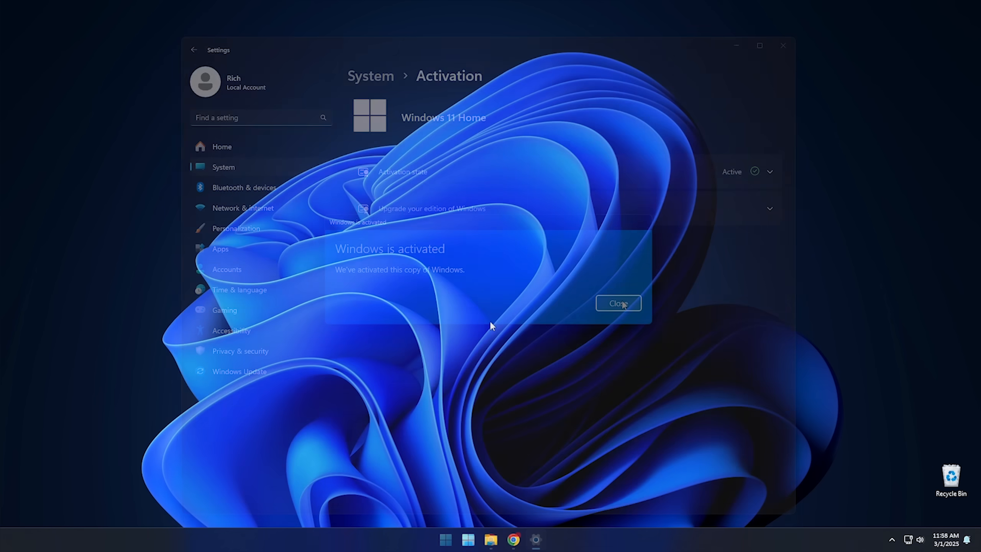
pyautogui.click(616, 304)
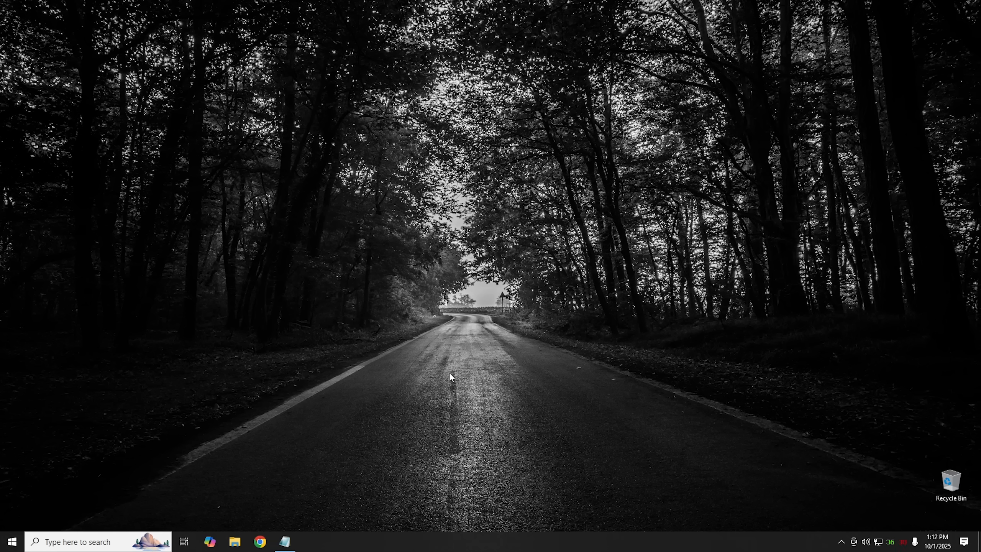
pyautogui.moveTo(439, 376)
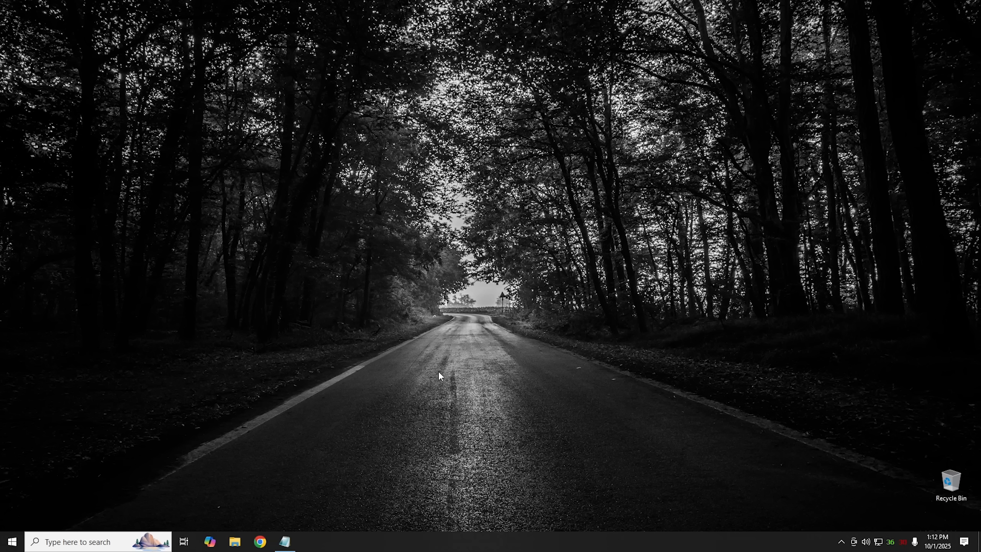
pyautogui.moveTo(430, 374)
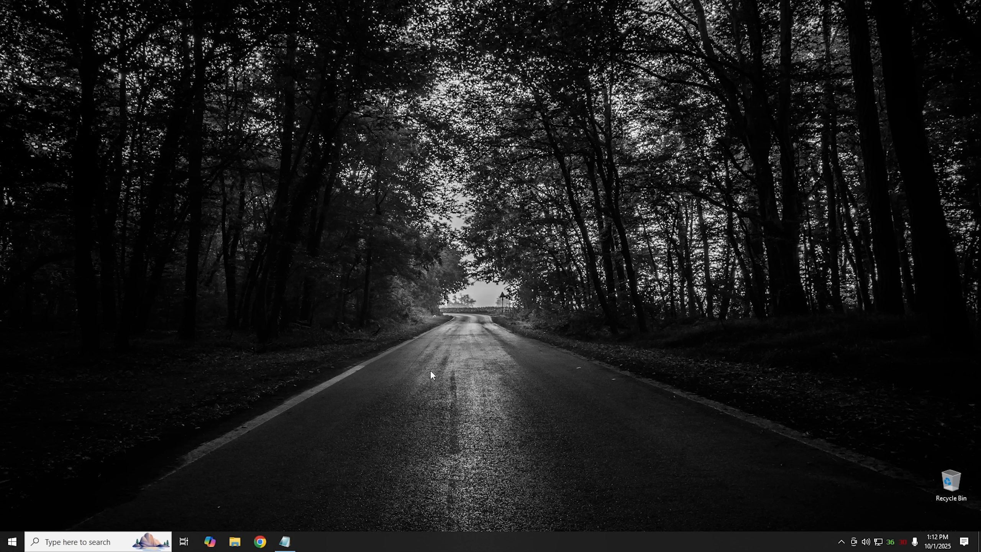
# - Show the About page listing Windows 10 Pro, version 22H2, build 19045.6396
pyautogui.click(11, 541)
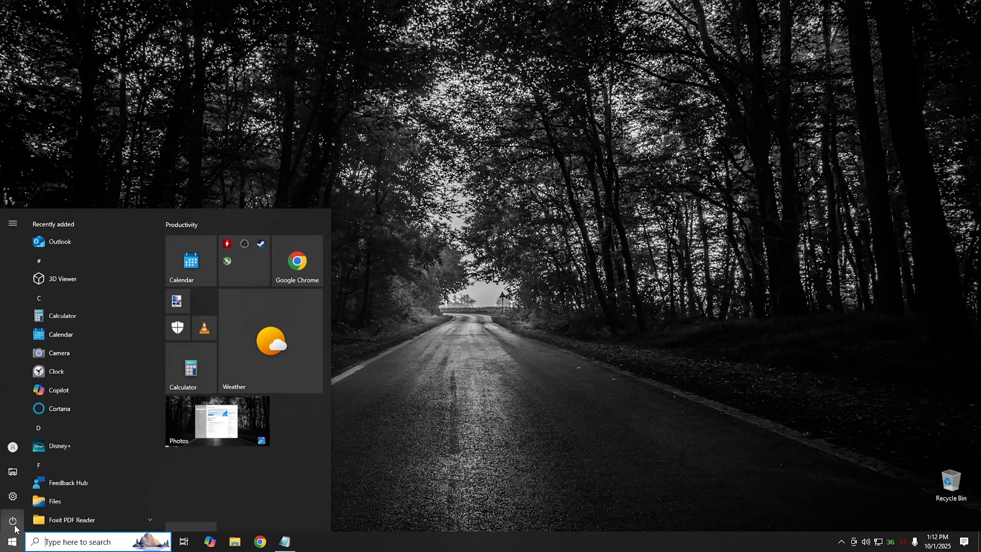
pyautogui.click(13, 496)
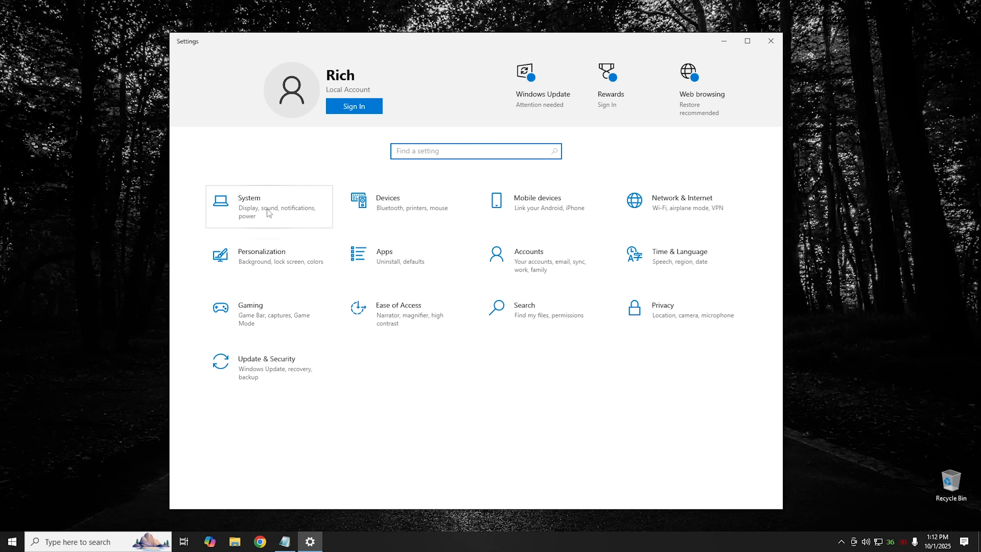
pyautogui.click(268, 206)
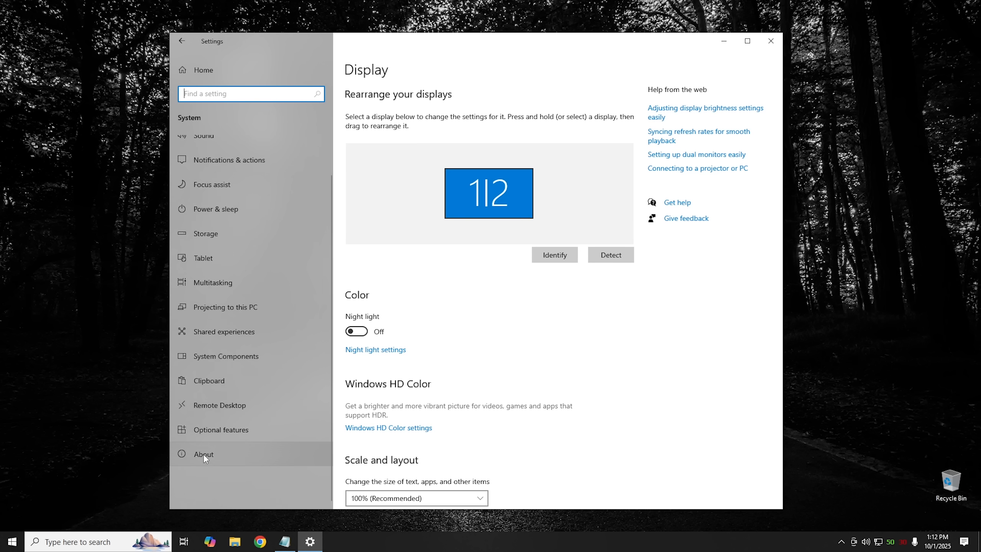
pyautogui.click(202, 454)
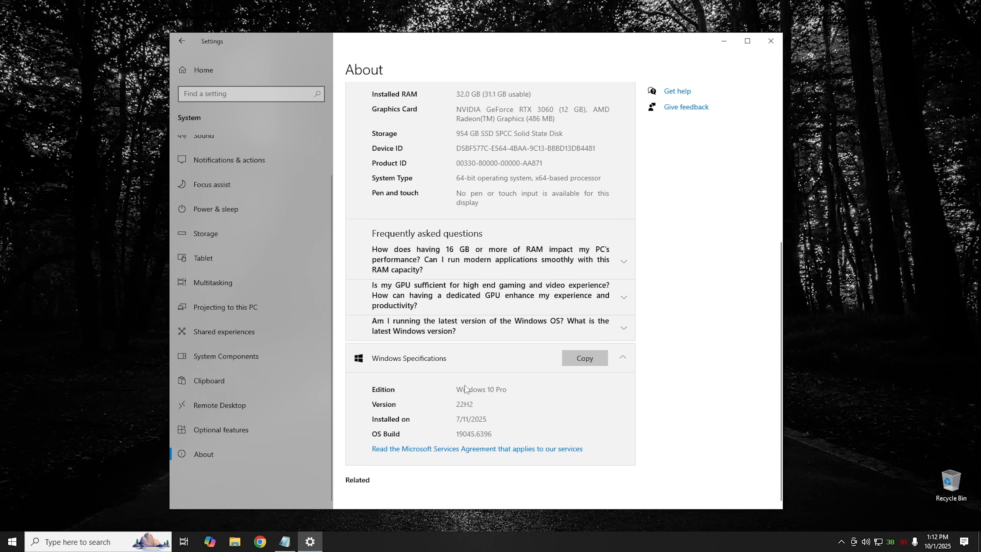
pyautogui.moveTo(471, 411)
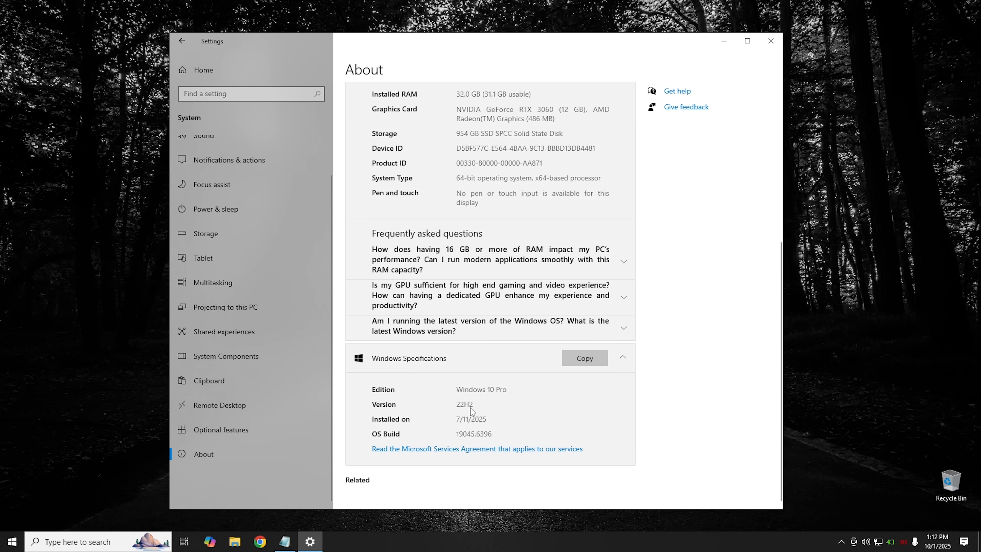
pyautogui.moveTo(475, 408)
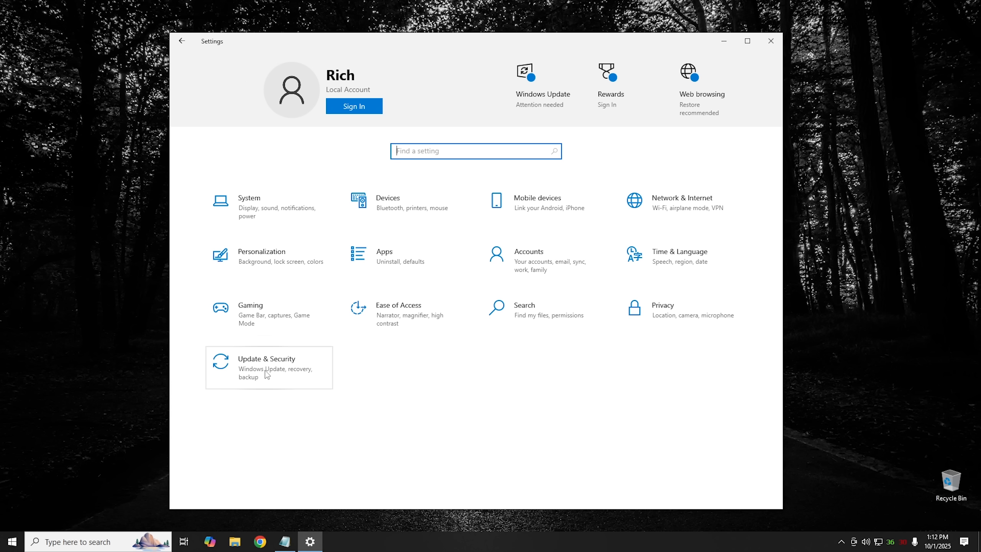
# - Show the Windows Update page with the Windows 11 24H2 upgrade offer
pyautogui.click(266, 366)
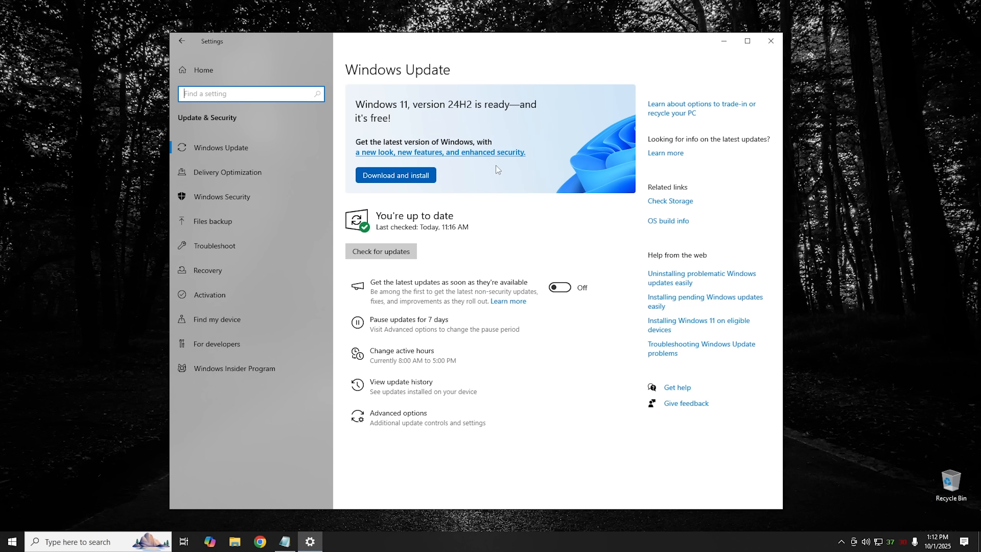
pyautogui.moveTo(538, 221)
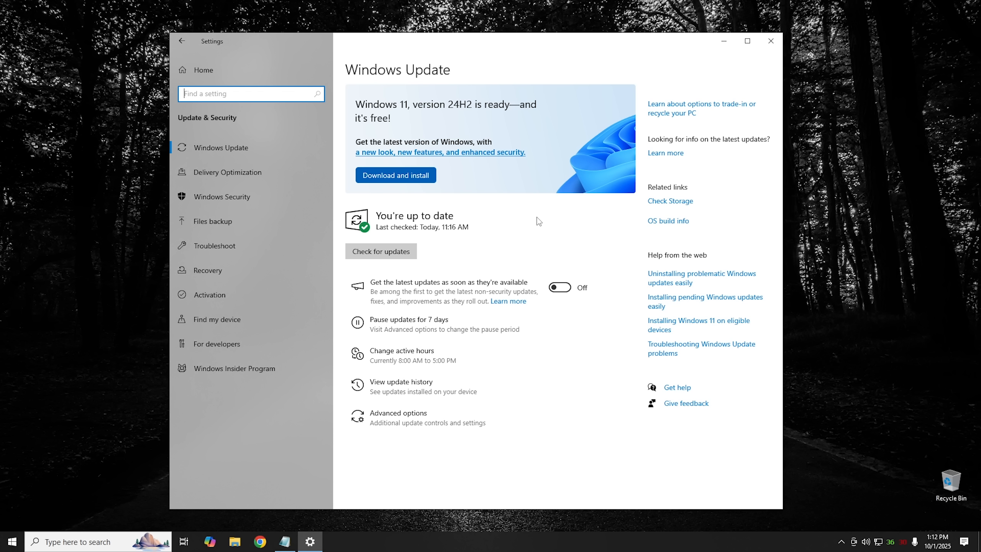
pyautogui.moveTo(596, 111)
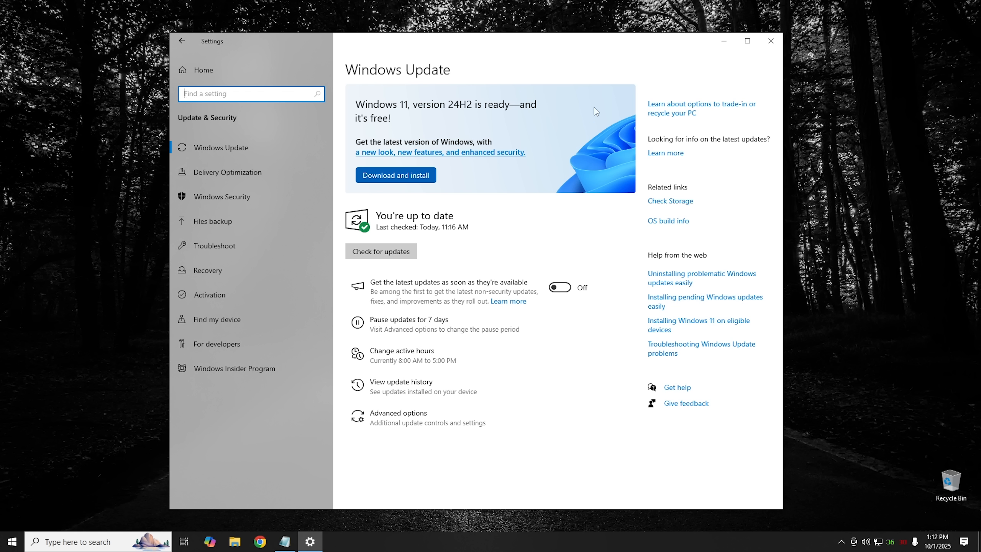
pyautogui.moveTo(458, 117)
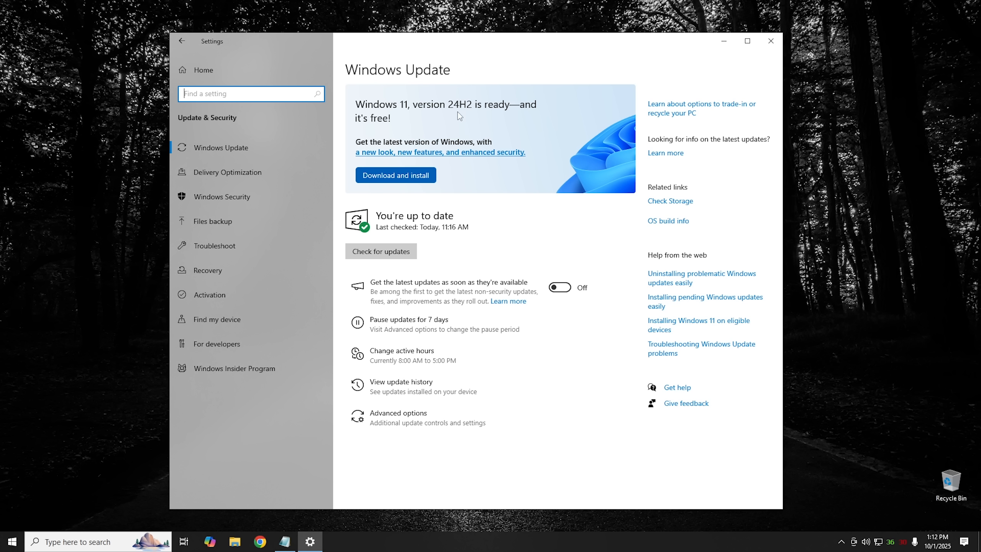
pyautogui.moveTo(479, 117)
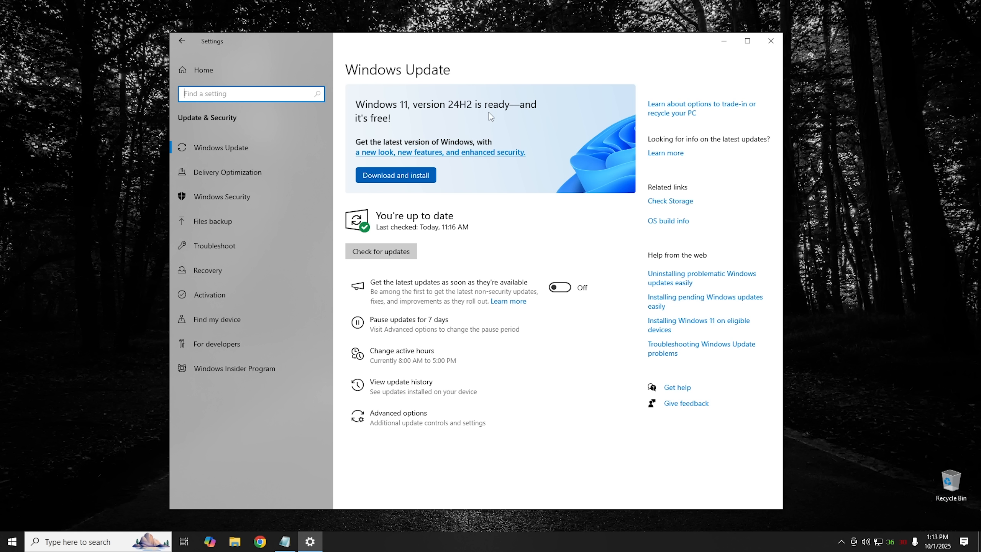
pyautogui.moveTo(528, 228)
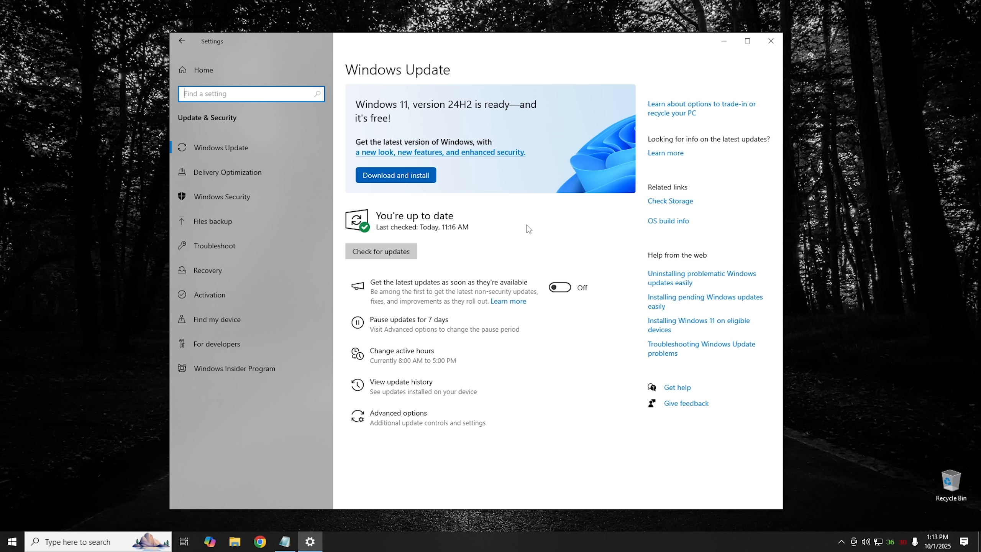
pyautogui.moveTo(551, 242)
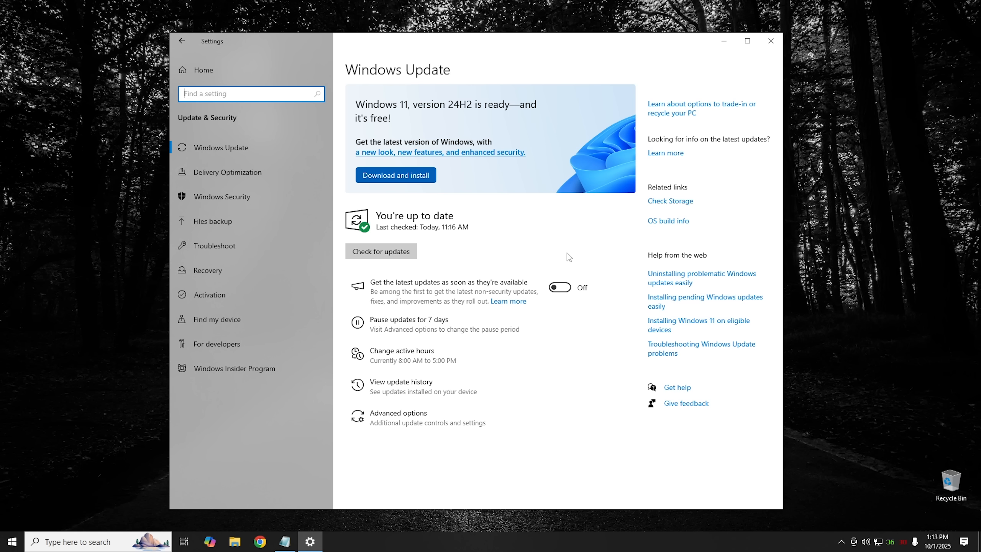
pyautogui.moveTo(564, 258)
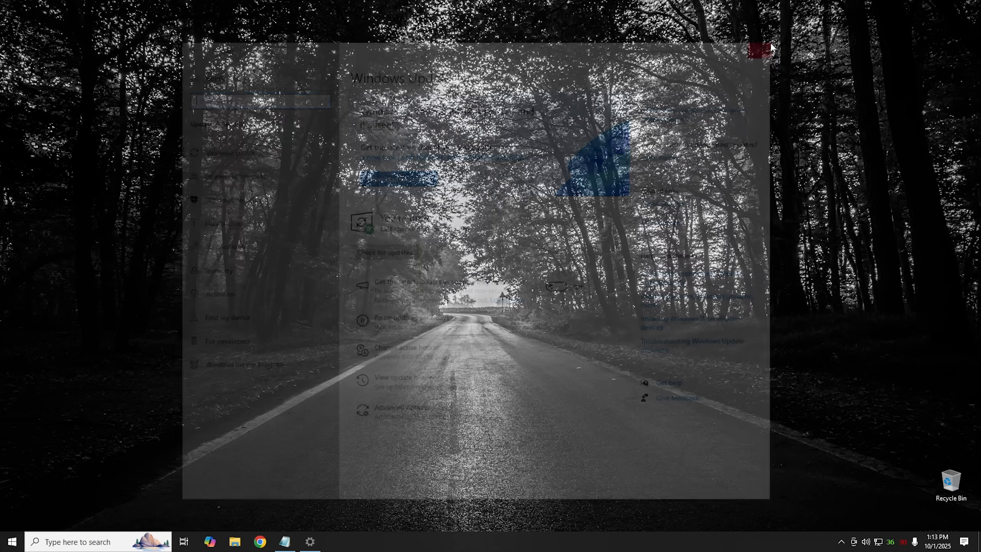
# - Launch Registry Editor via regedit search and accept the UAC prompt
pyautogui.click(12, 541)
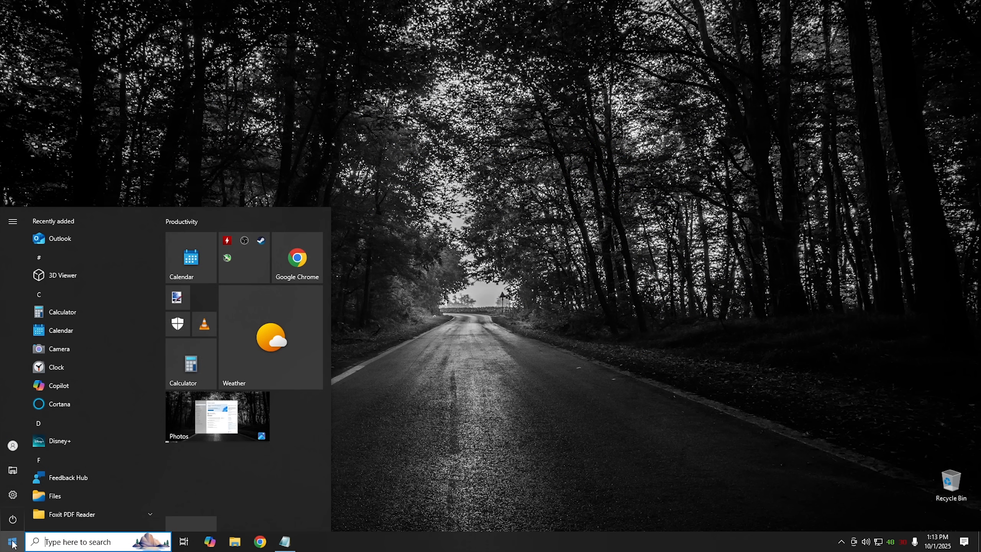
pyautogui.write('regedit')
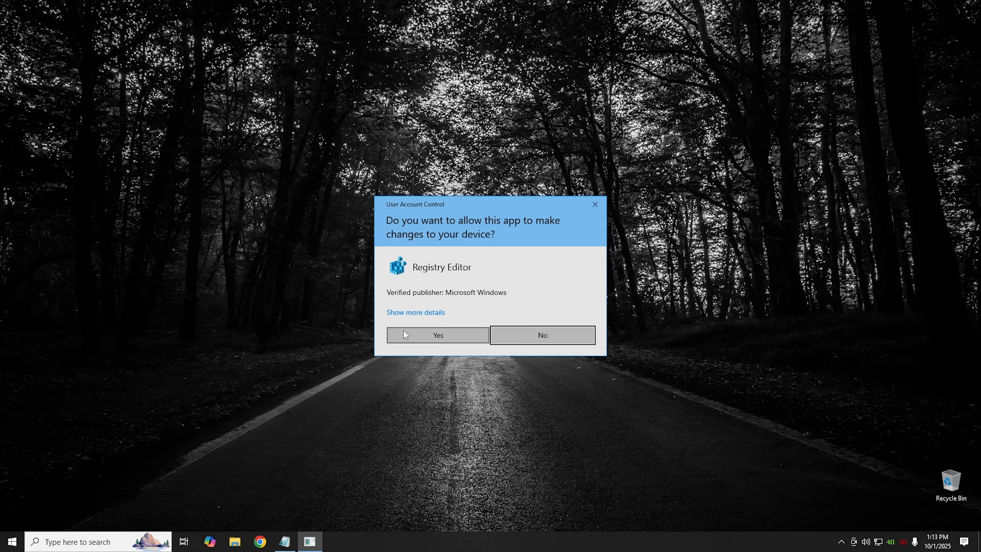
pyautogui.click(437, 334)
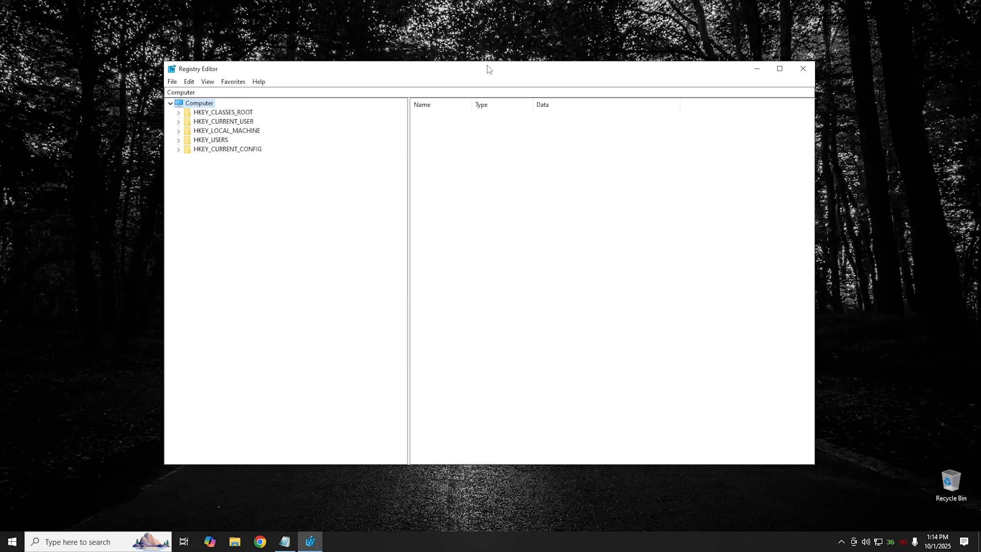
pyautogui.moveTo(462, 76)
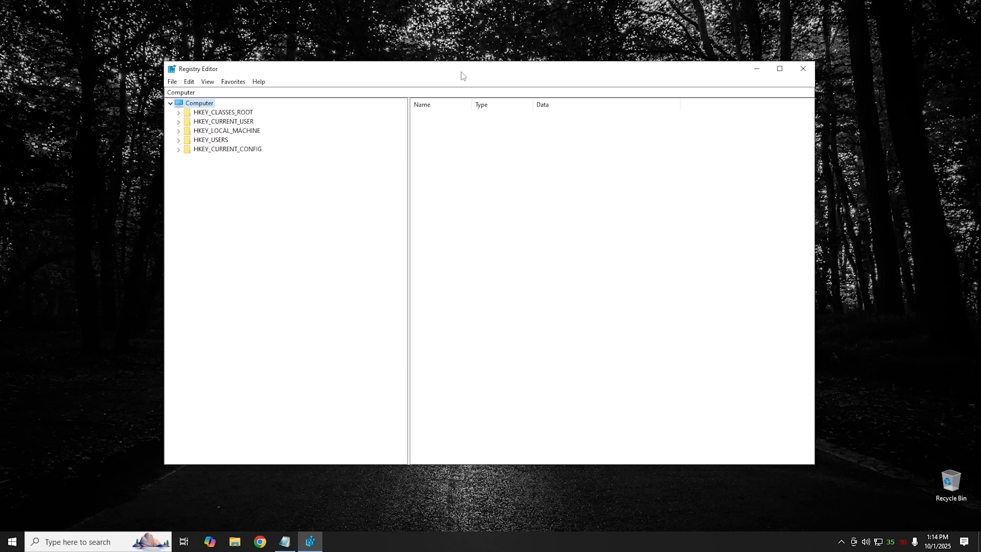
# - Expand HKEY_CURRENT_USER > SOFTWARE toward Microsoft\Windows NT\CurrentVersion\Windows
pyautogui.click(223, 121)
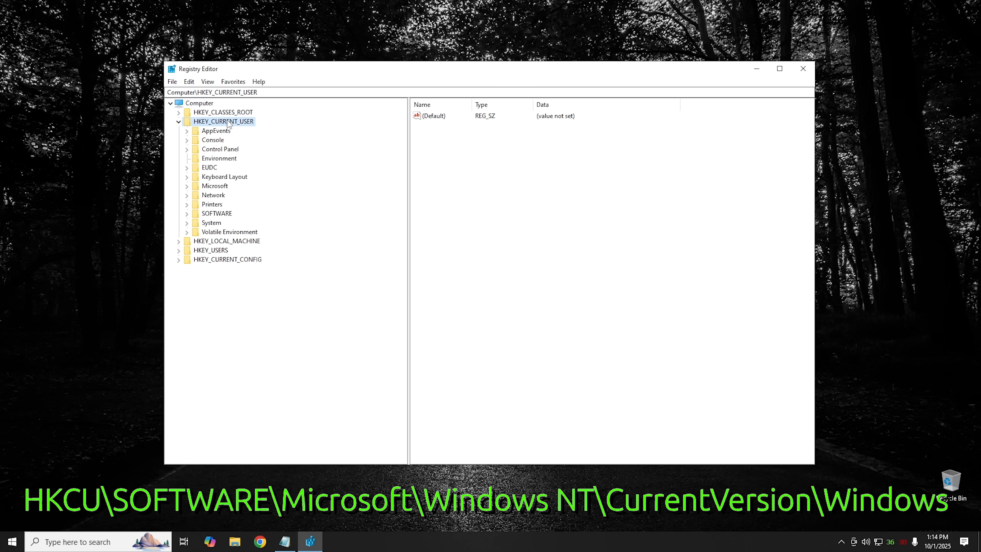
pyautogui.click(217, 213)
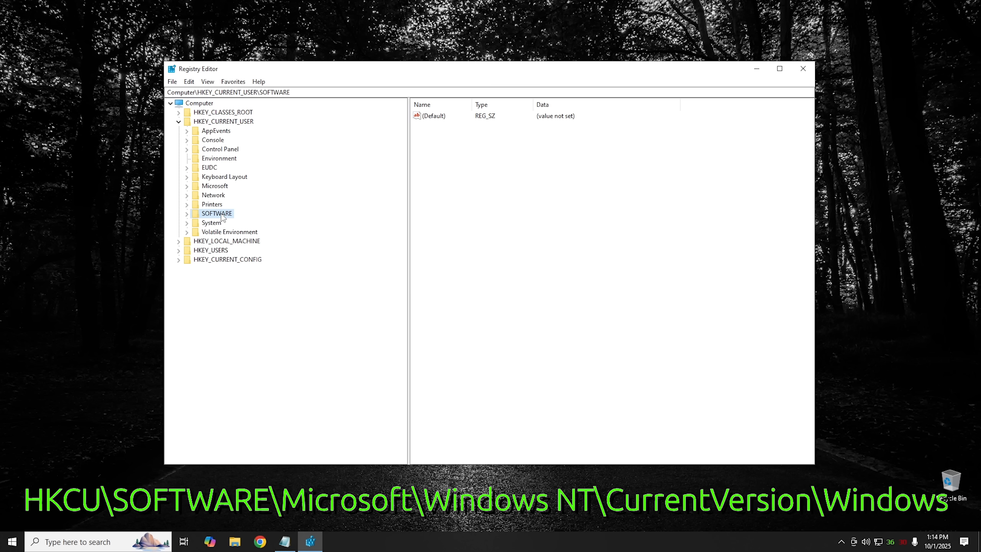
pyautogui.click(186, 213)
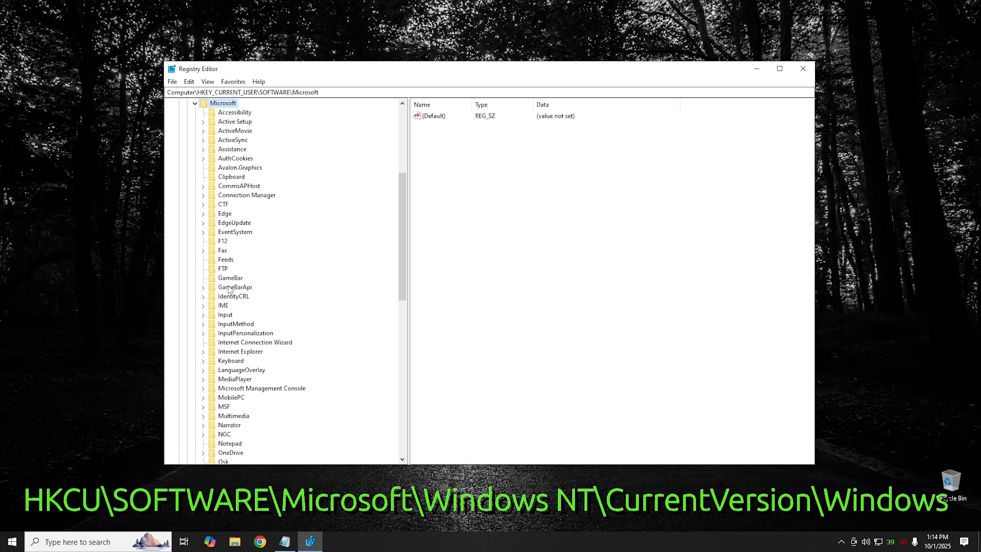
pyautogui.scroll(-3)
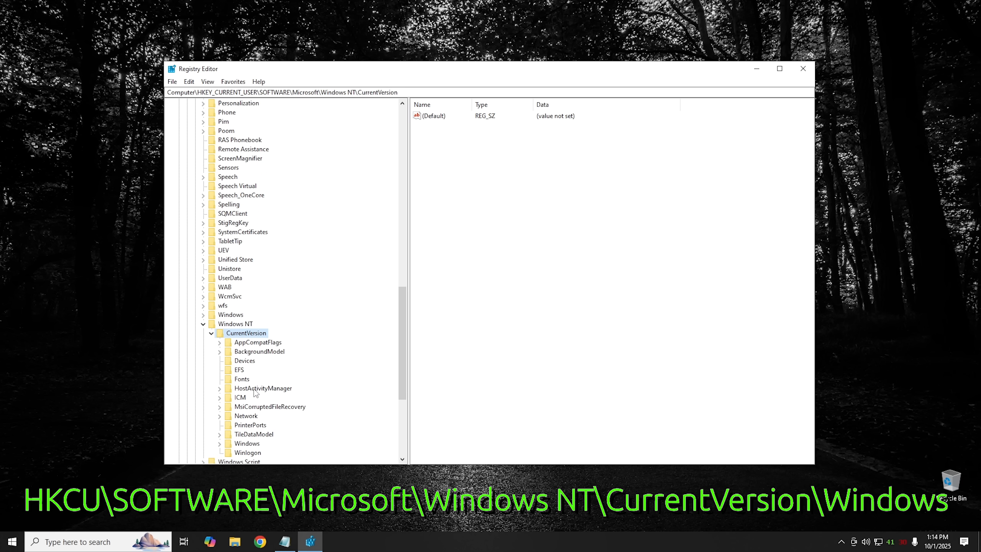
pyautogui.moveTo(264, 413)
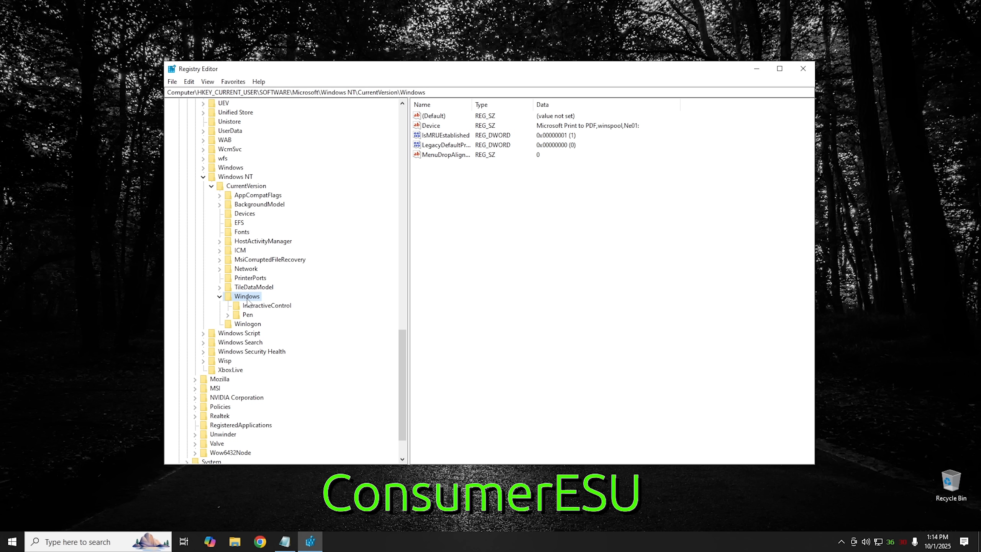
pyautogui.moveTo(325, 308)
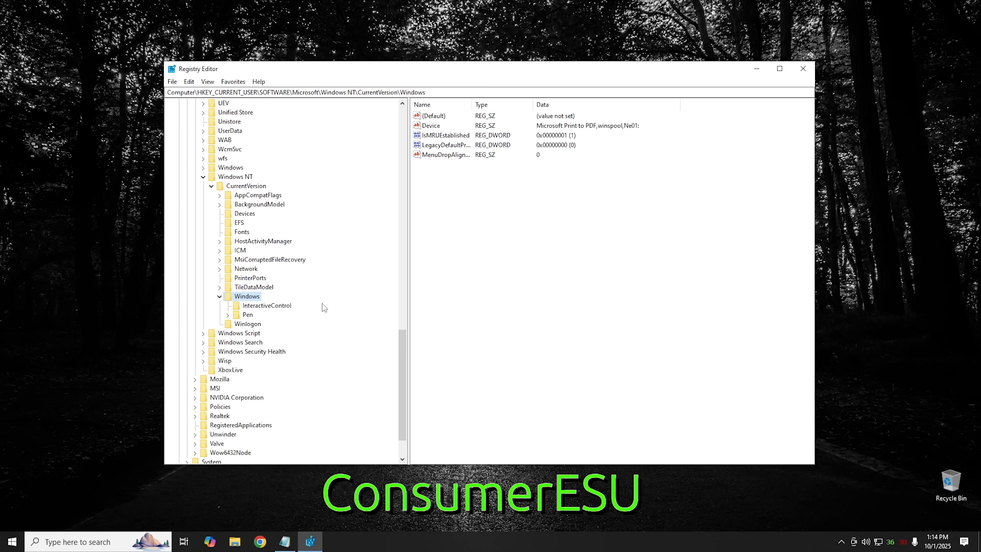
pyautogui.moveTo(315, 312)
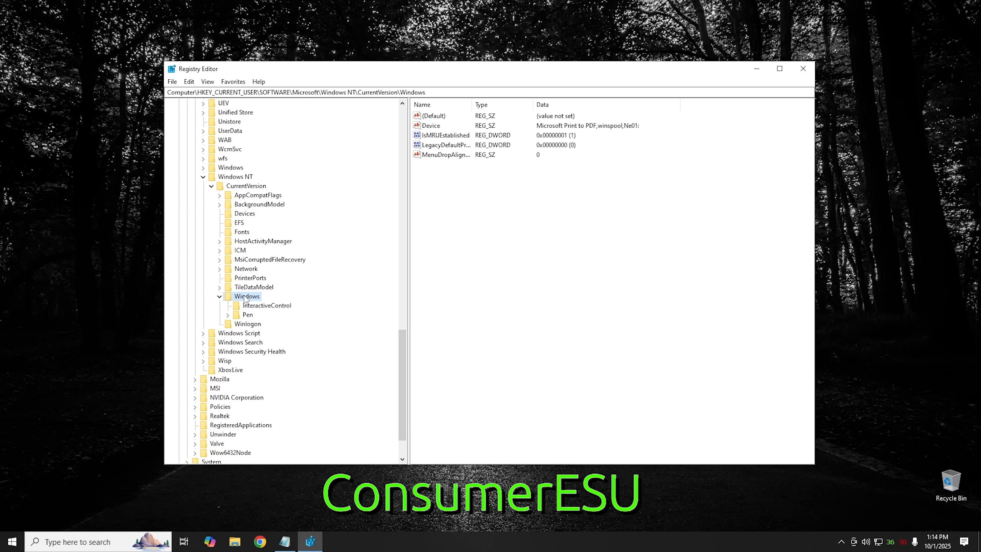
# - Create a ConsumerESU key under Windows with a 32-bit DWORD named ESUEligibility
pyautogui.rightClick(247, 296)
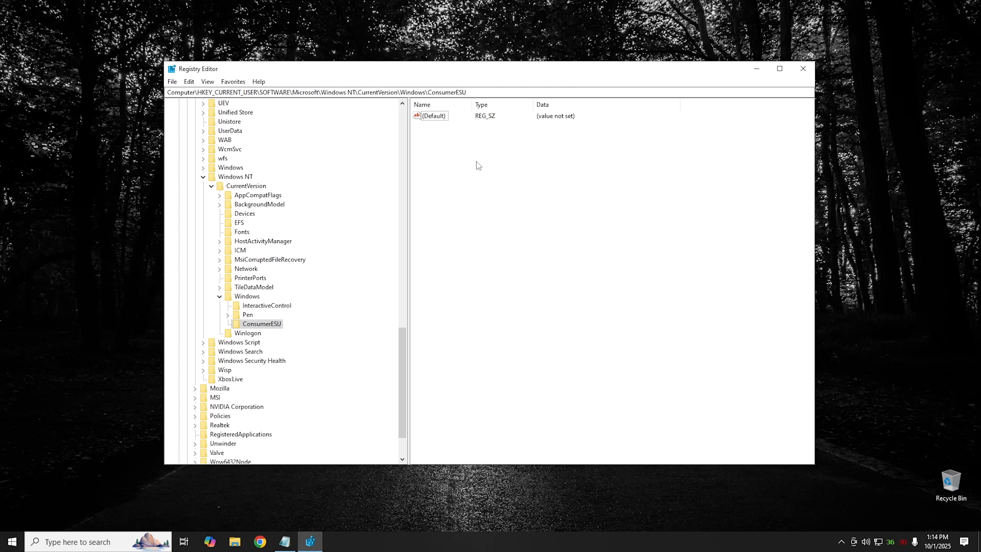
pyautogui.moveTo(470, 182)
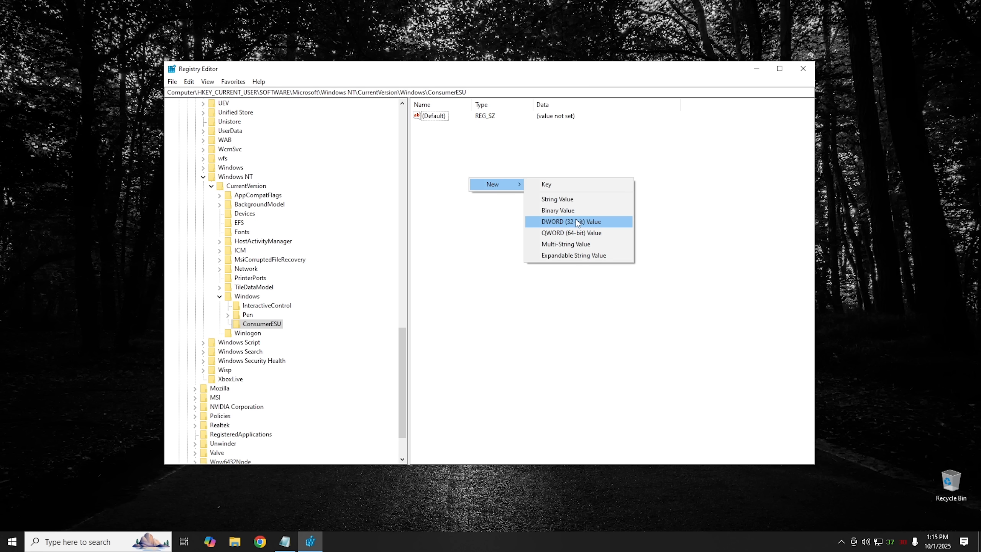
pyautogui.click(569, 221)
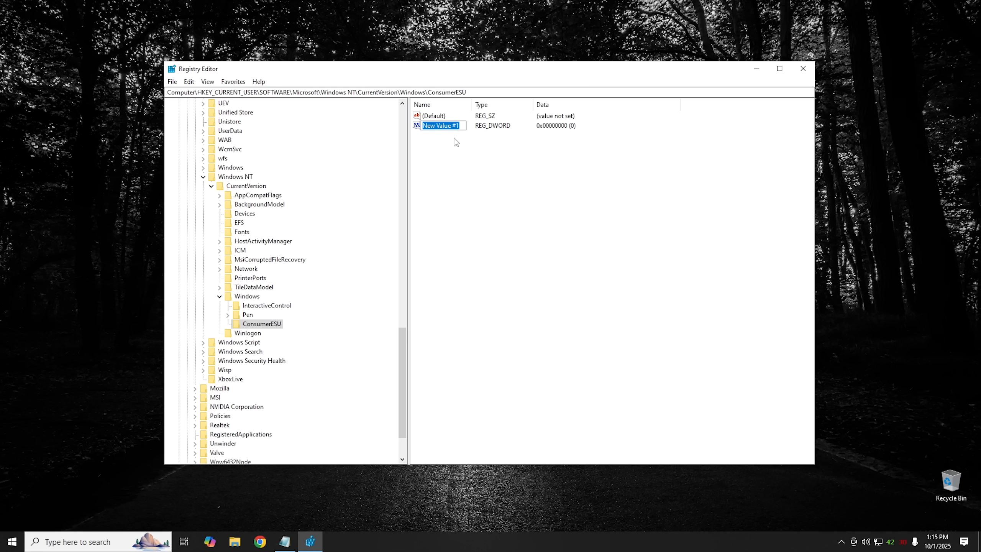
pyautogui.write('ESUEligibility')
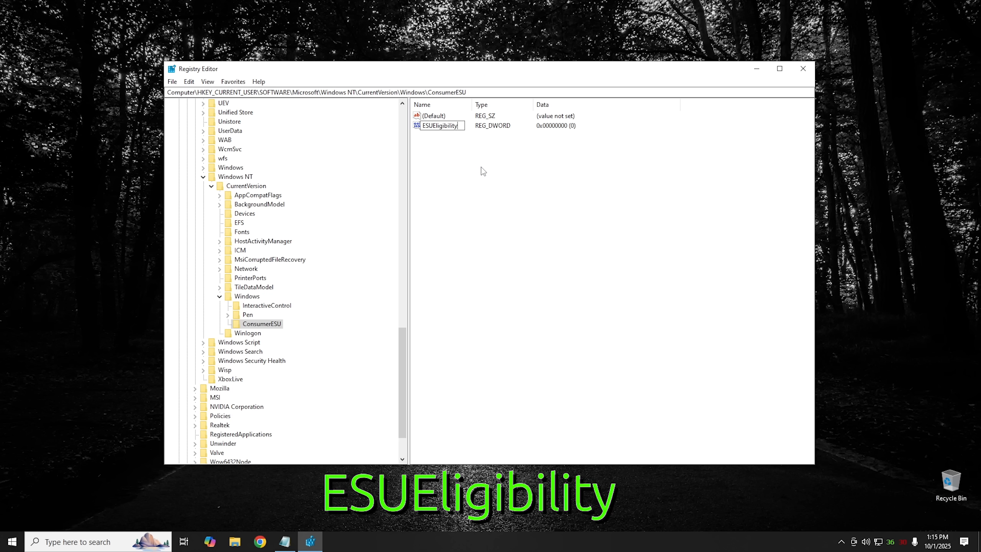
pyautogui.moveTo(483, 170)
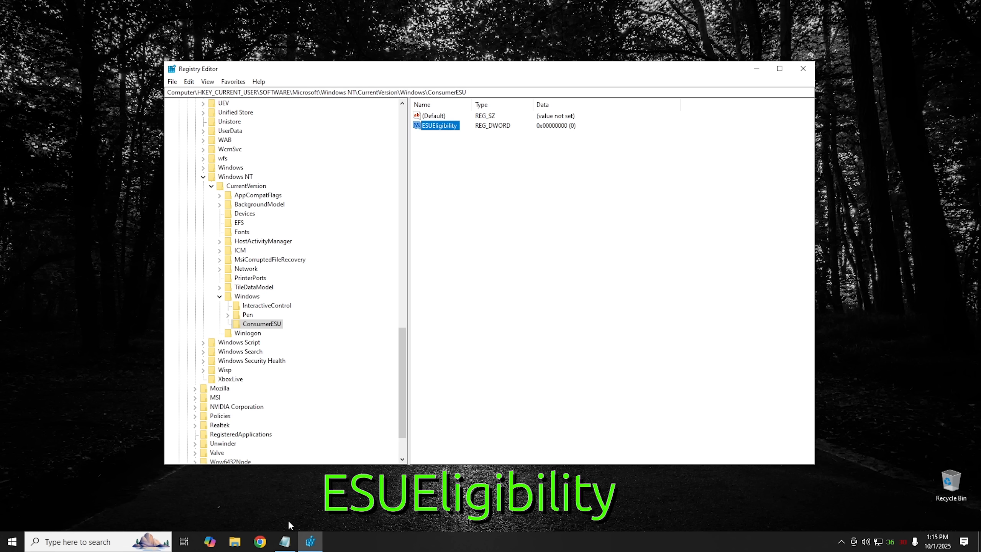
# - Add a second 32-bit DWORD, ESUEligibilityResult, in ConsumerESU
pyautogui.rightClick(472, 177)
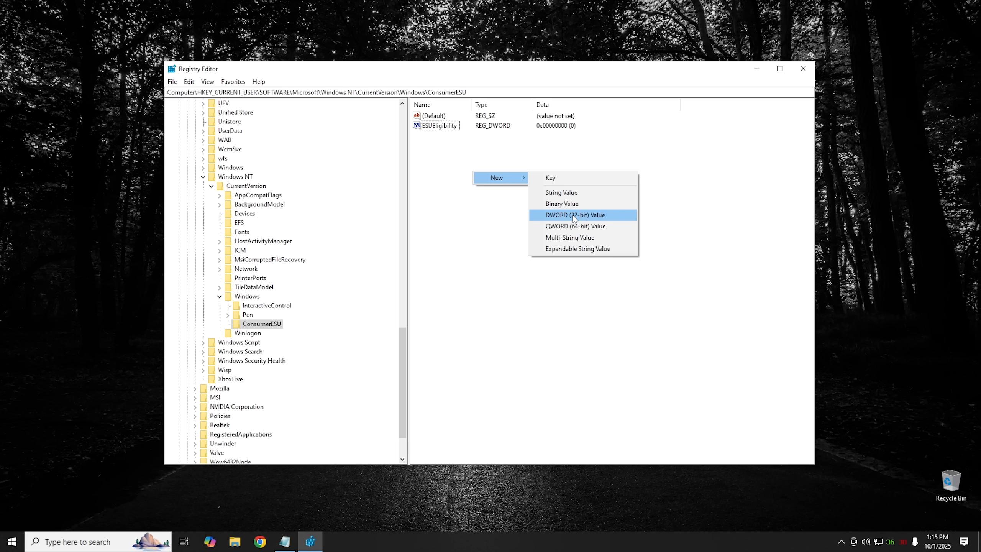
pyautogui.click(574, 215)
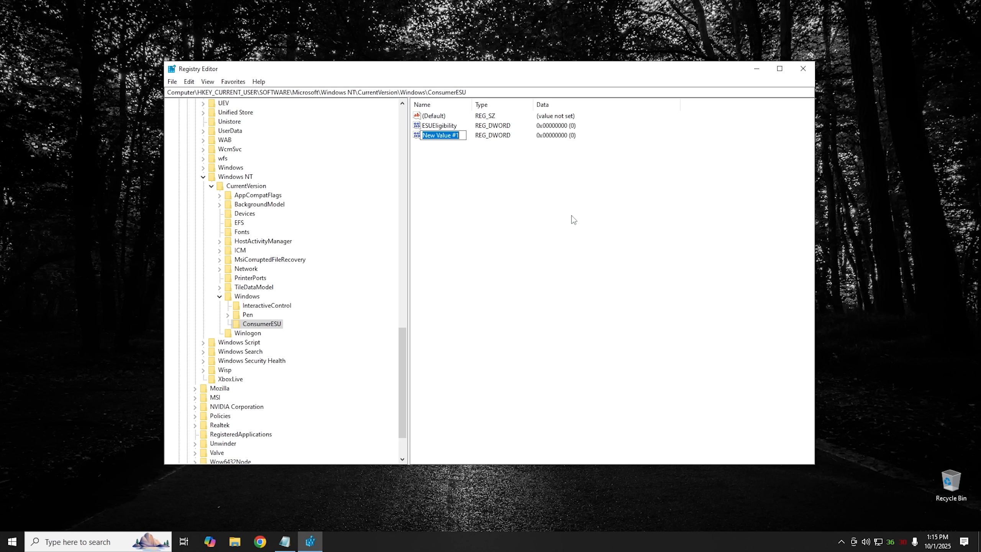
pyautogui.rightClick(441, 135)
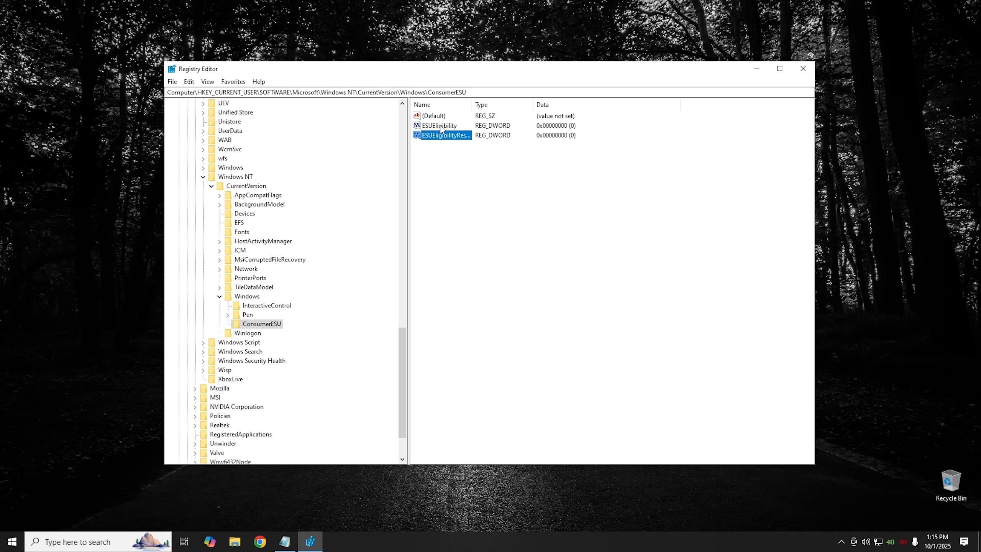
pyautogui.click(439, 125)
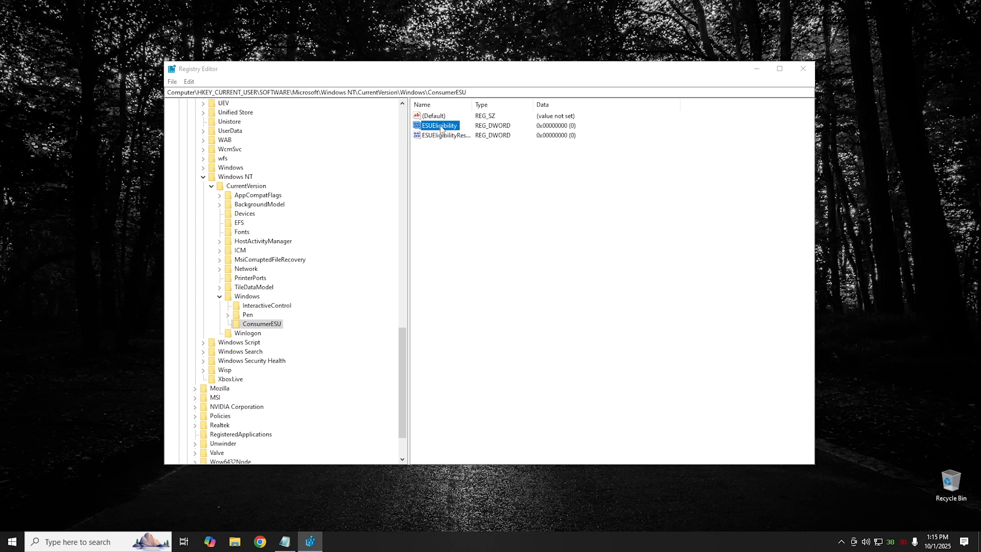
# - Set ESUEligibility's value data to 2 and begin editing ESUEligibilityResult
pyautogui.doubleClick(440, 125)
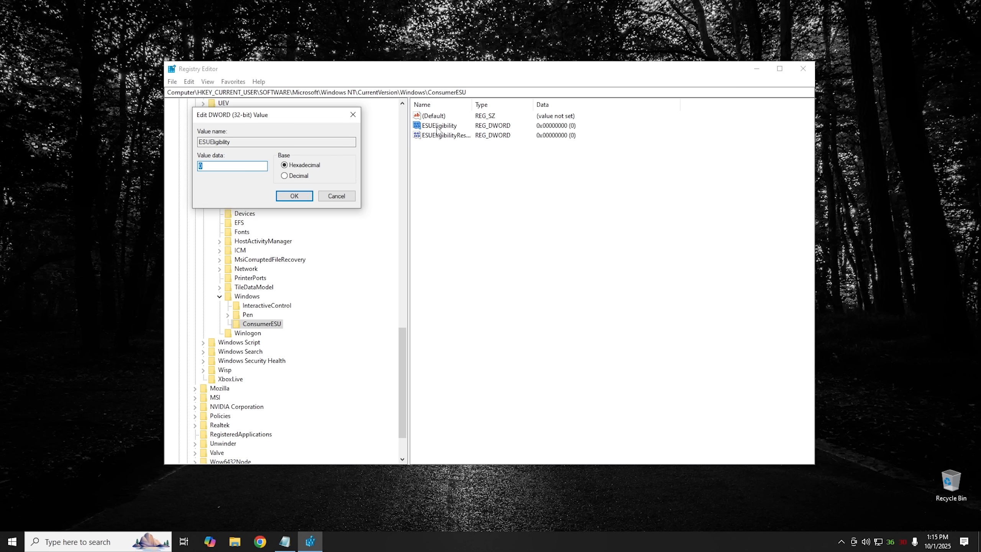
pyautogui.click(293, 197)
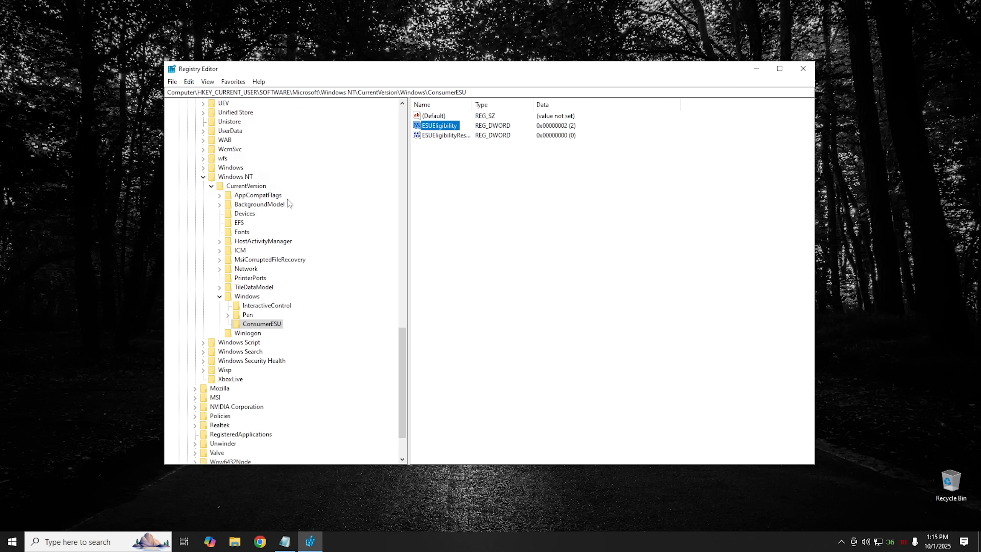
pyautogui.doubleClick(445, 135)
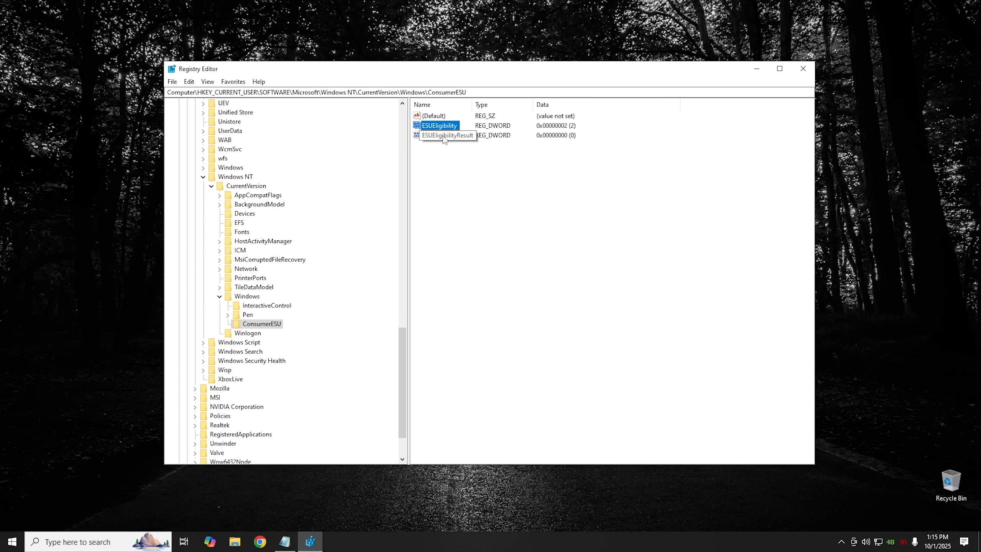
pyautogui.doubleClick(448, 135)
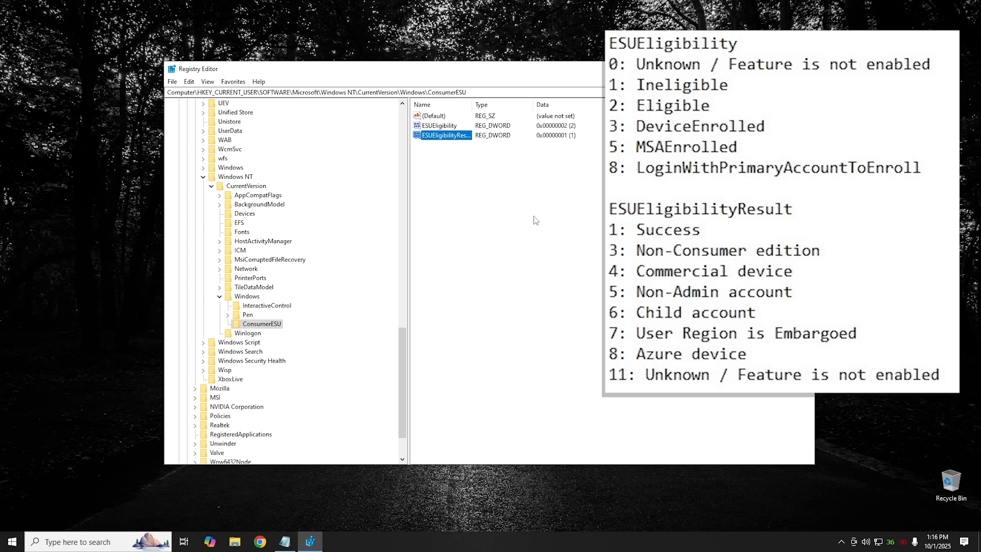
pyautogui.moveTo(433, 345)
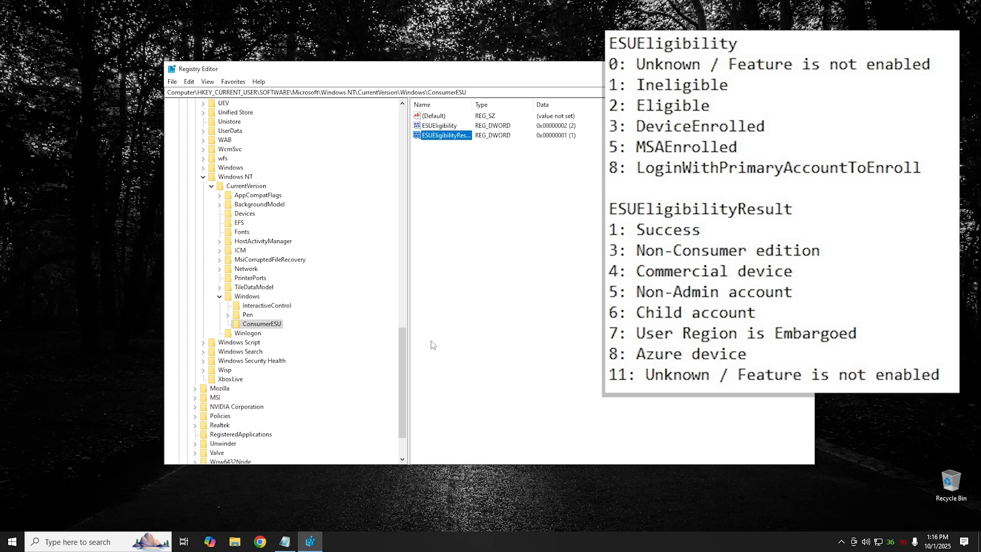
pyautogui.moveTo(536, 293)
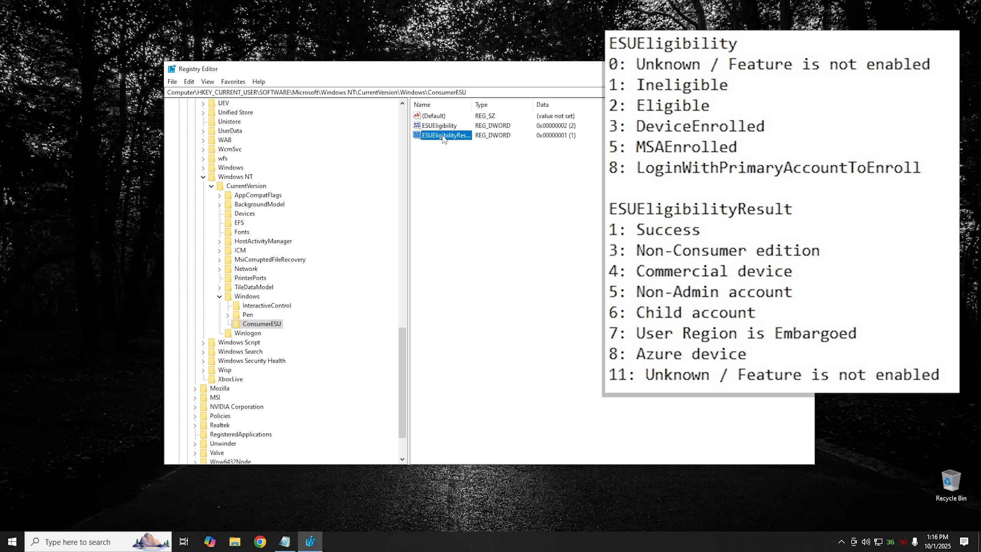
# - Dismiss the eligibility code reference with ESUEligibilityResult at 1
pyautogui.click(509, 192)
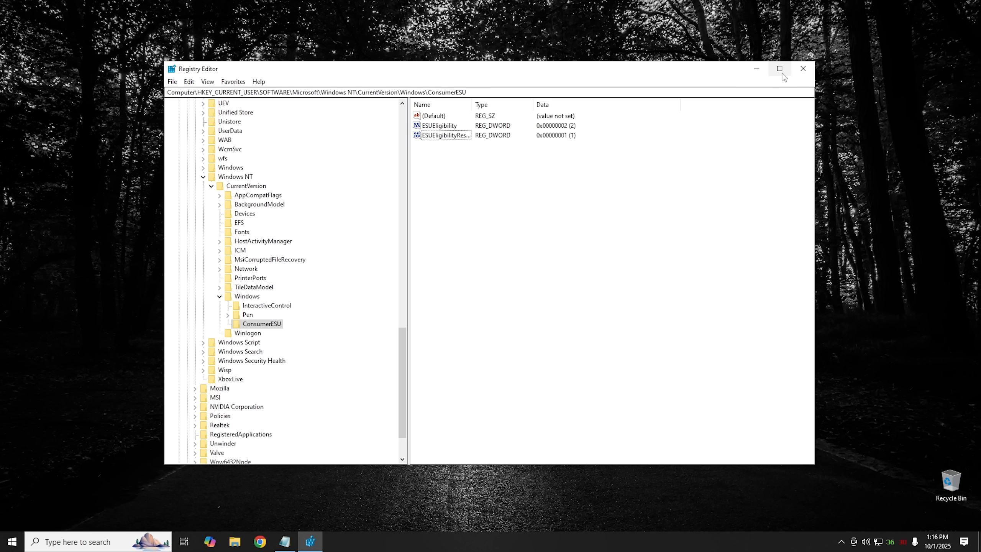
# - Close Registry Editor and start Extended Security Updates enrollment from Windows Update
pyautogui.click(802, 69)
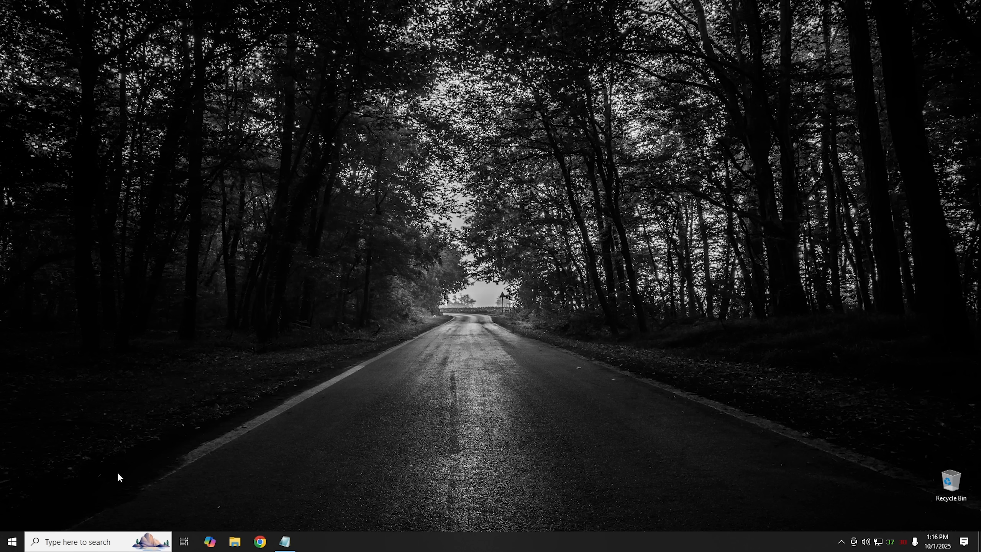
pyautogui.click(309, 541)
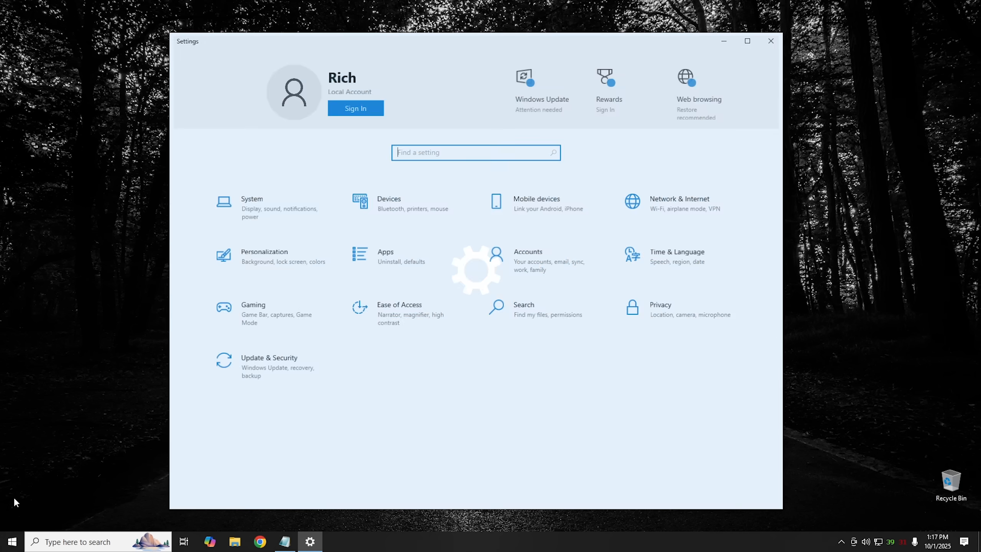
pyautogui.click(268, 365)
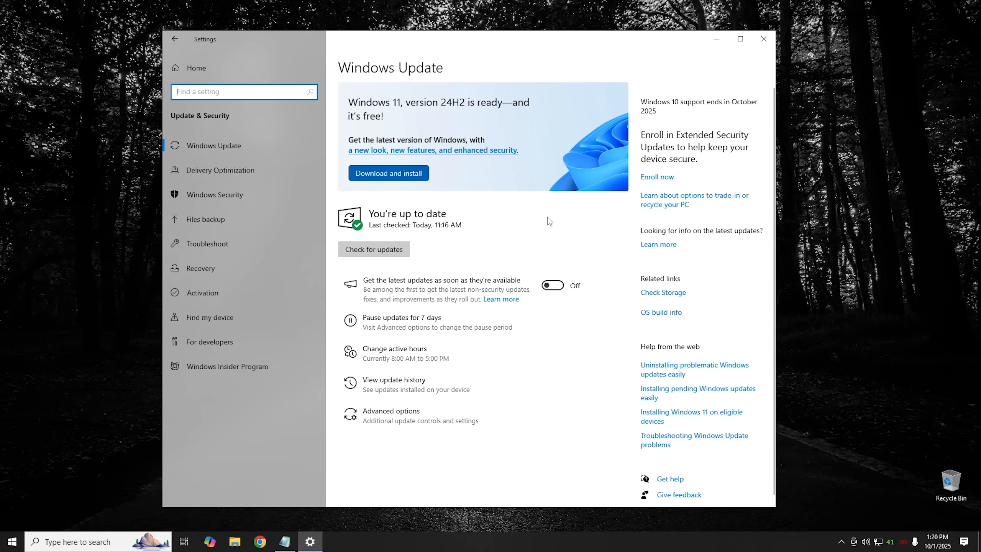
pyautogui.moveTo(590, 208)
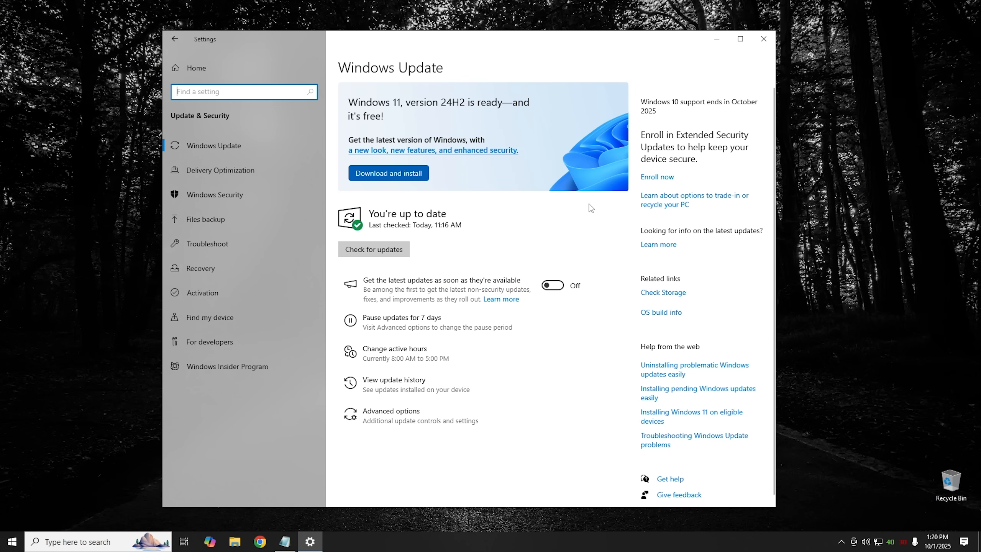
pyautogui.click(656, 176)
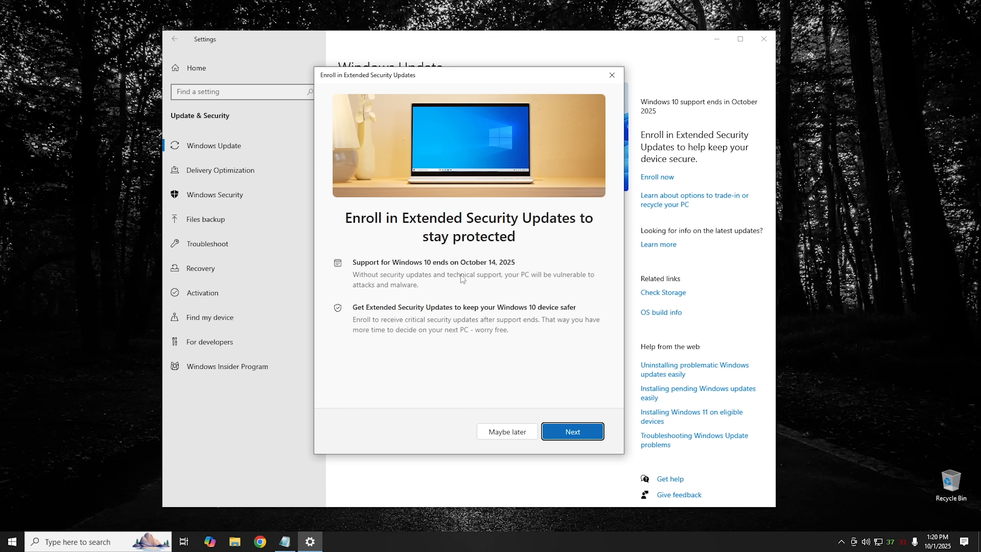
pyautogui.moveTo(492, 235)
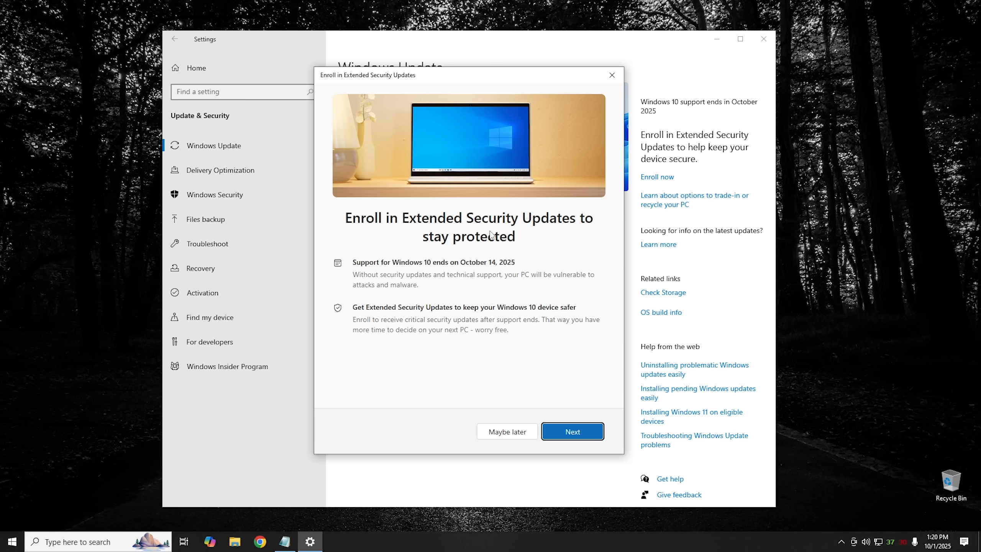
pyautogui.moveTo(494, 243)
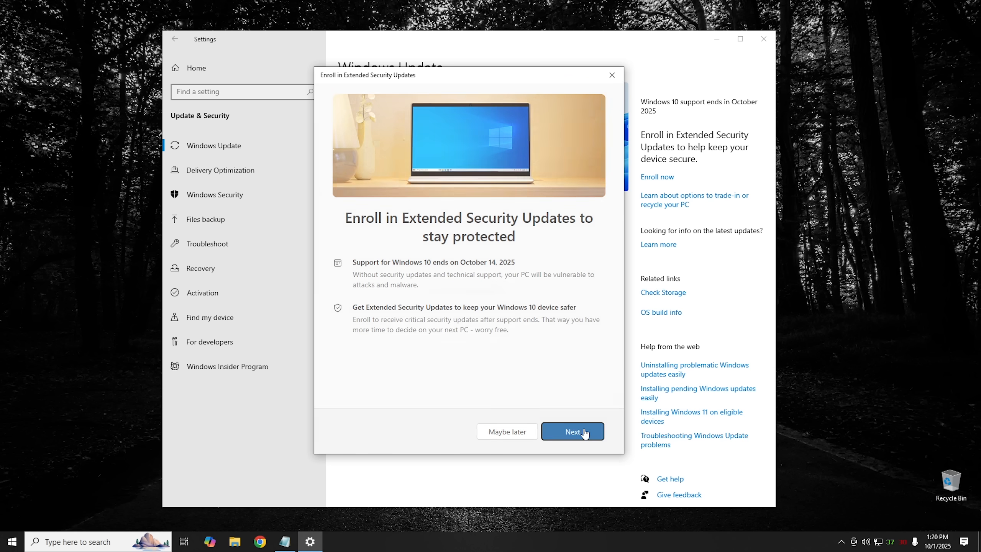
# - Continue past the enrollment introduction to the Microsoft account sign-in prompt
pyautogui.click(570, 430)
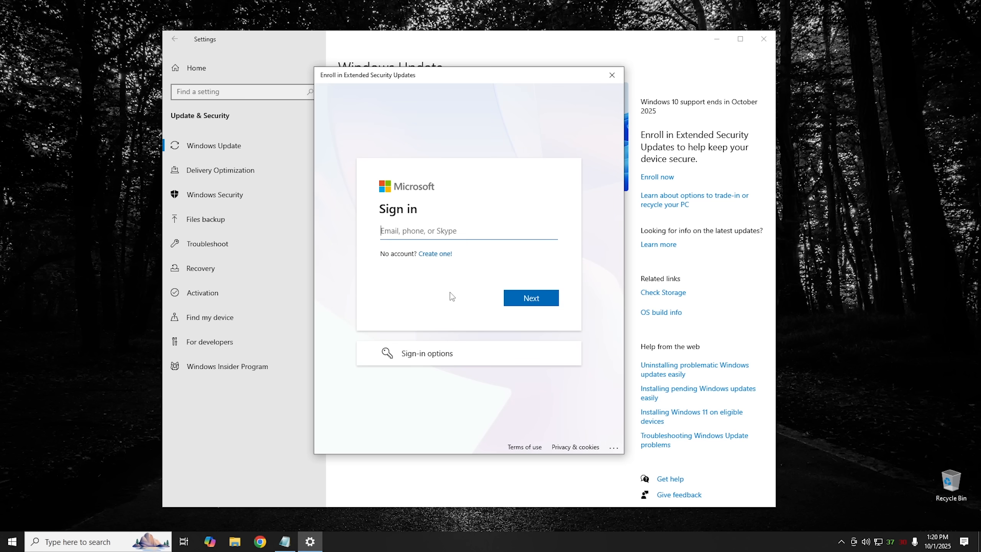
pyautogui.moveTo(452, 295)
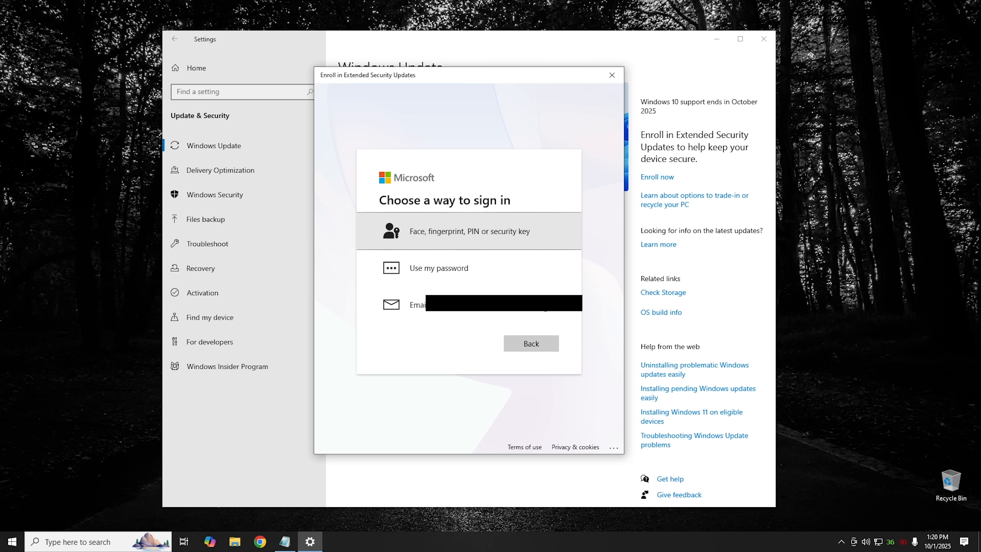
# - Attempt to sign in with the account password, which is rejected as incorrect
pyautogui.click(468, 231)
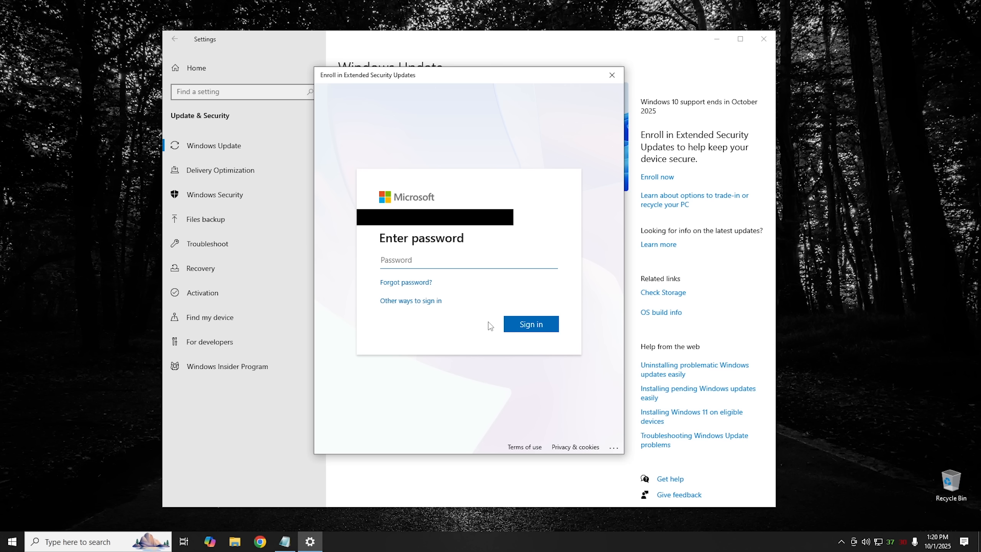
pyautogui.write('•••••')
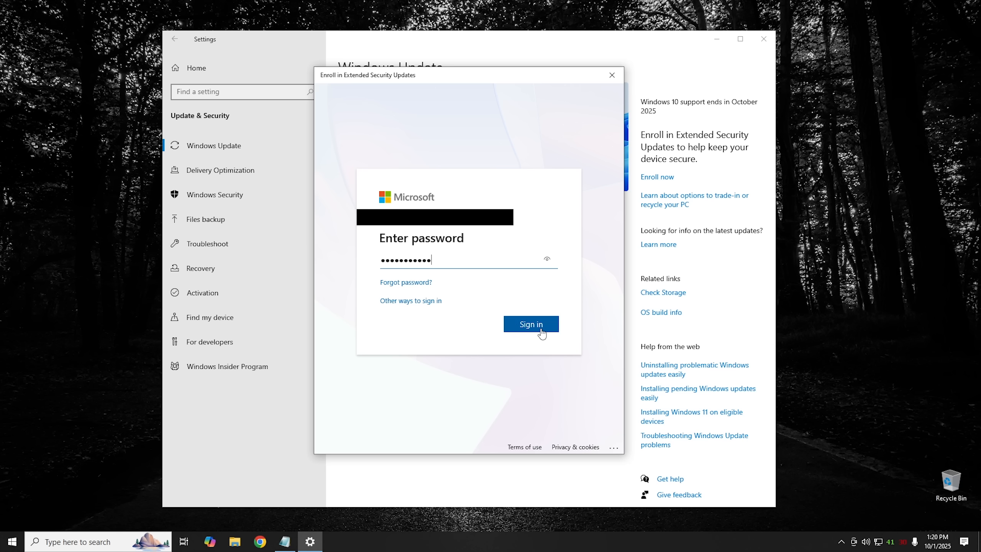
pyautogui.click(530, 324)
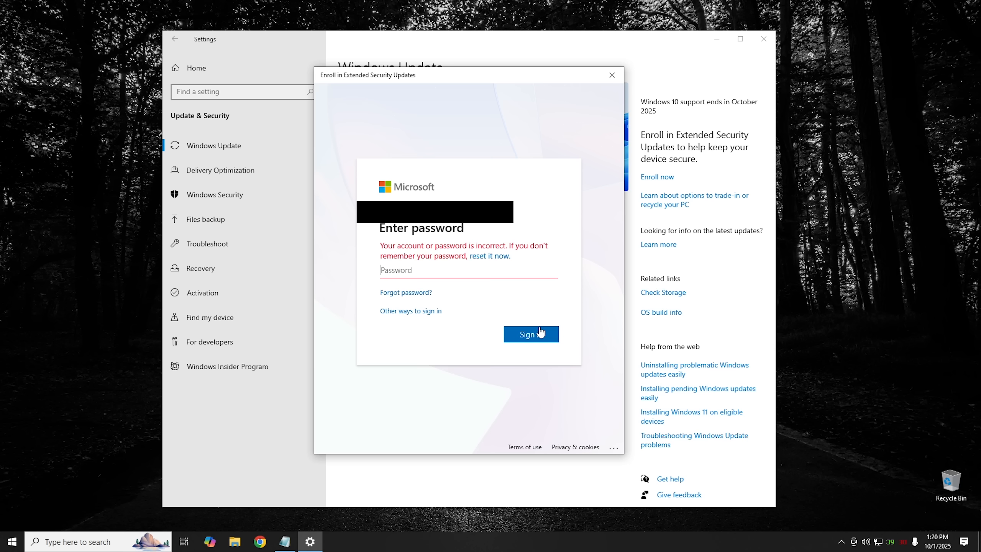
pyautogui.write('•••')
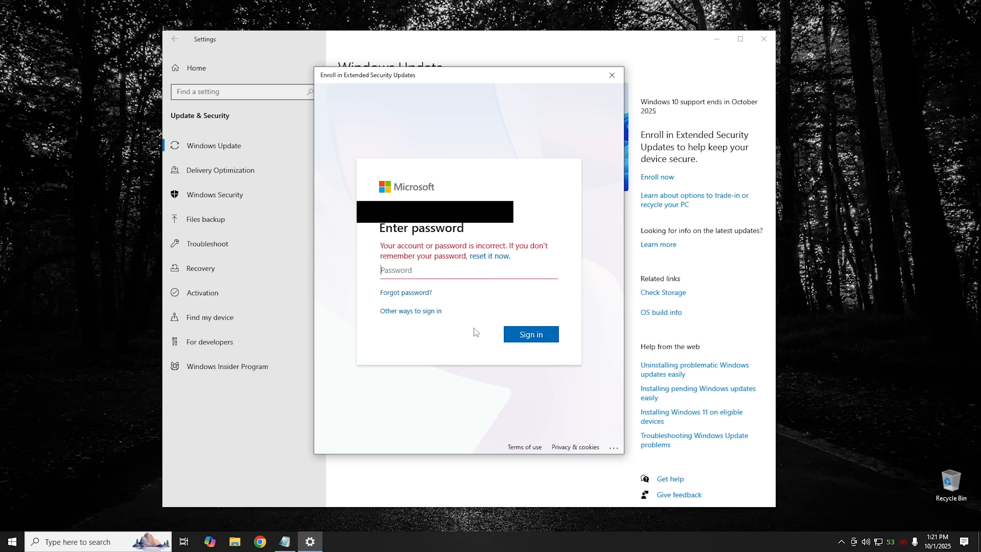
# - Switch to another sign-in method and request a verification code by email
pyautogui.click(411, 311)
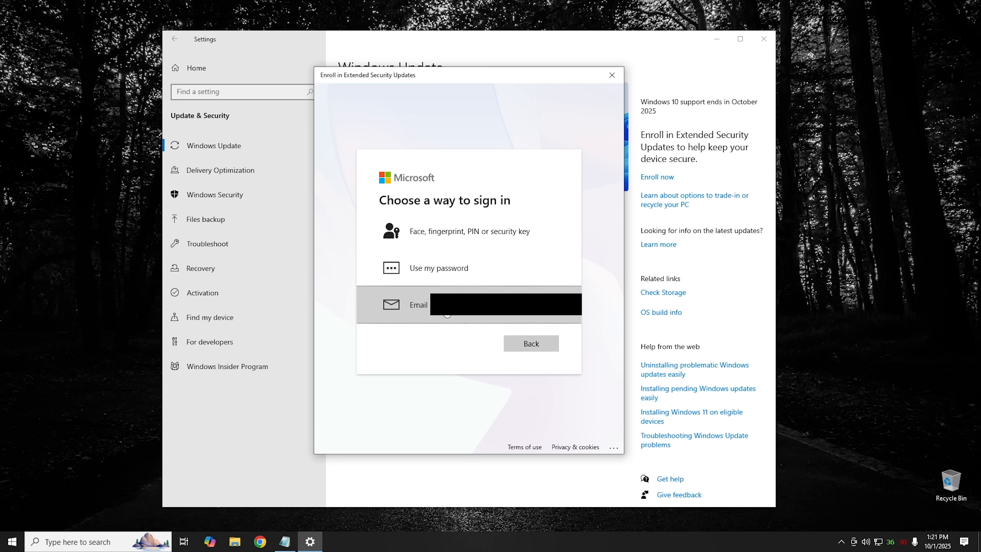
pyautogui.click(418, 305)
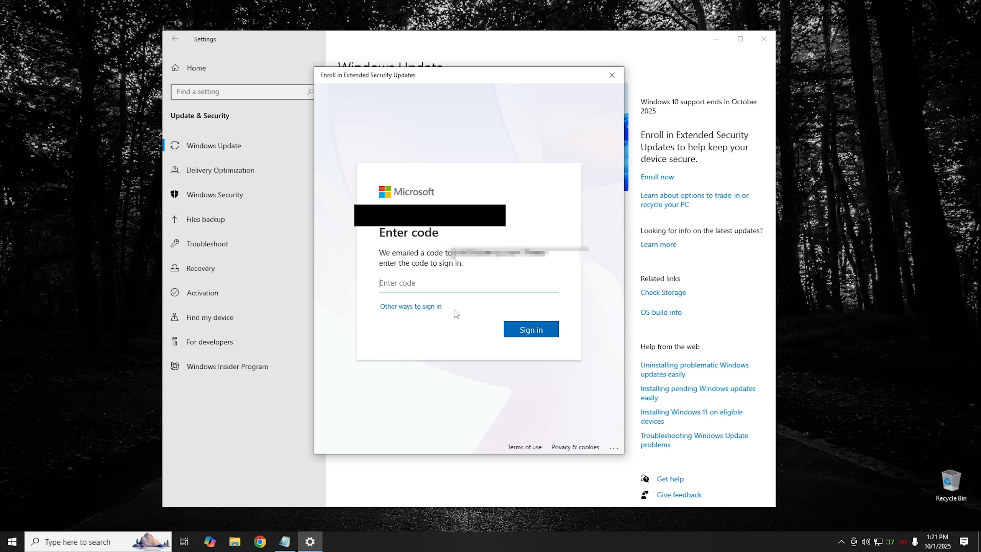
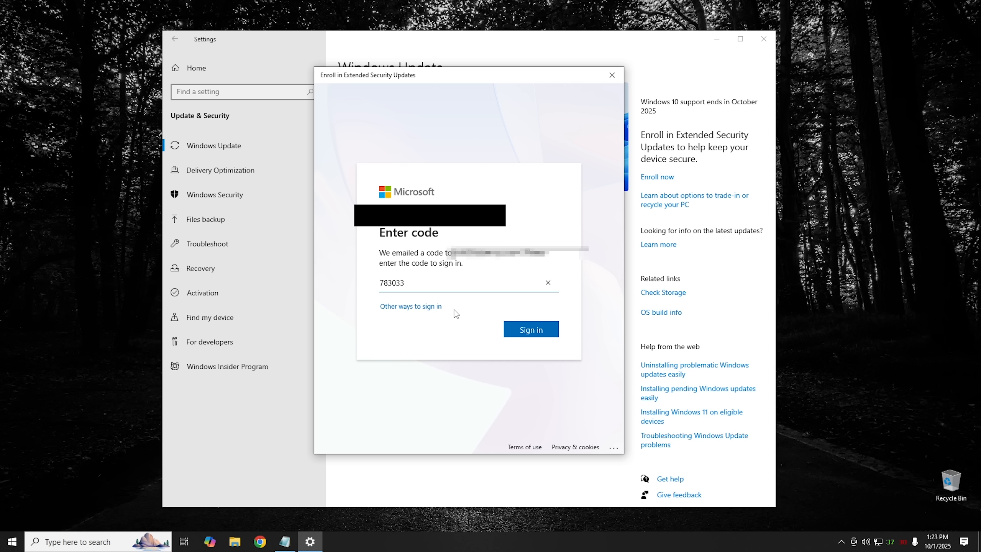
pyautogui.click(529, 329)
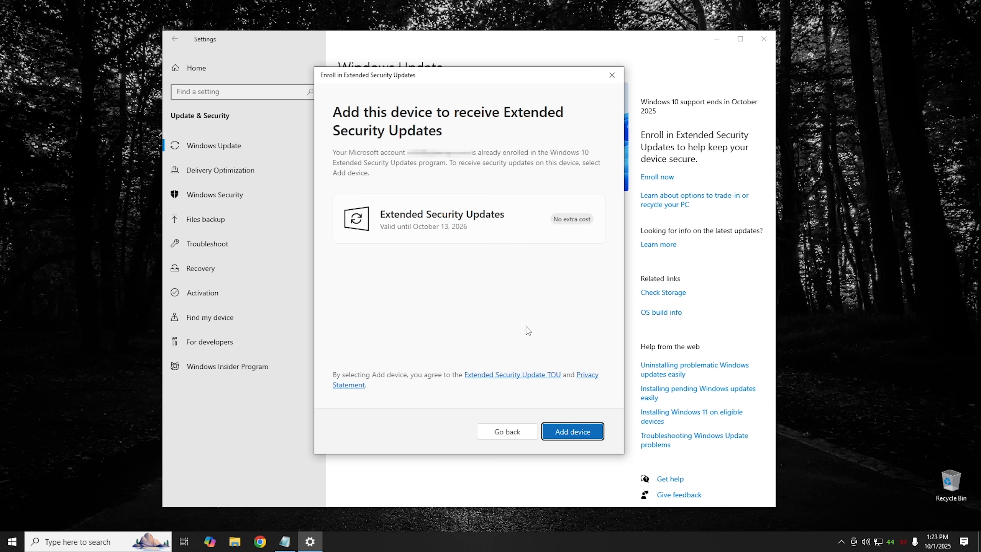
pyautogui.moveTo(411, 229)
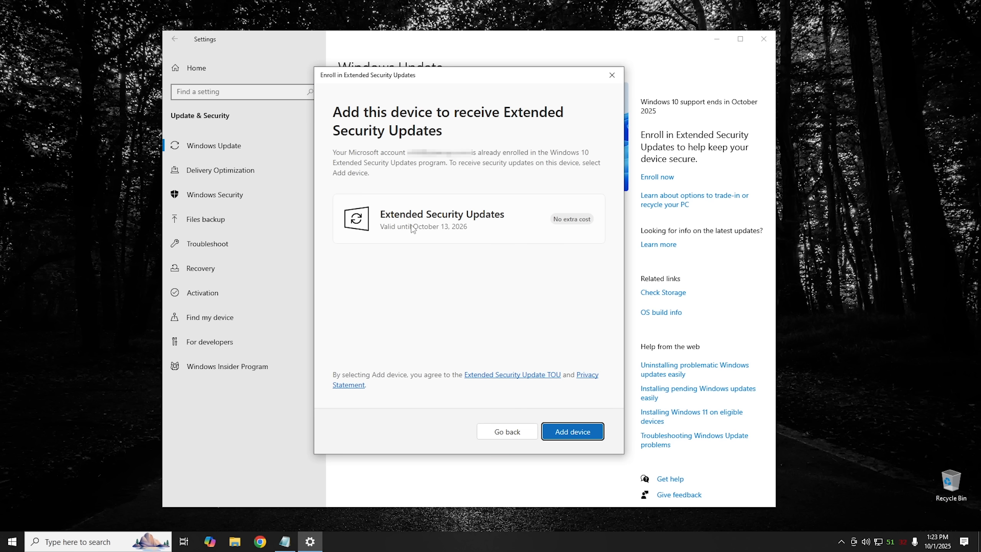
pyautogui.moveTo(403, 238)
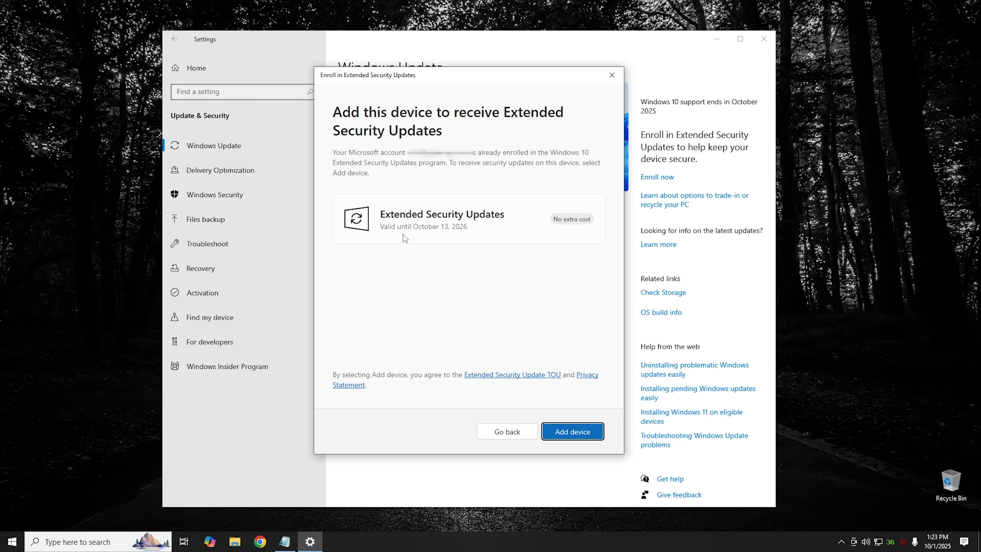
pyautogui.moveTo(462, 231)
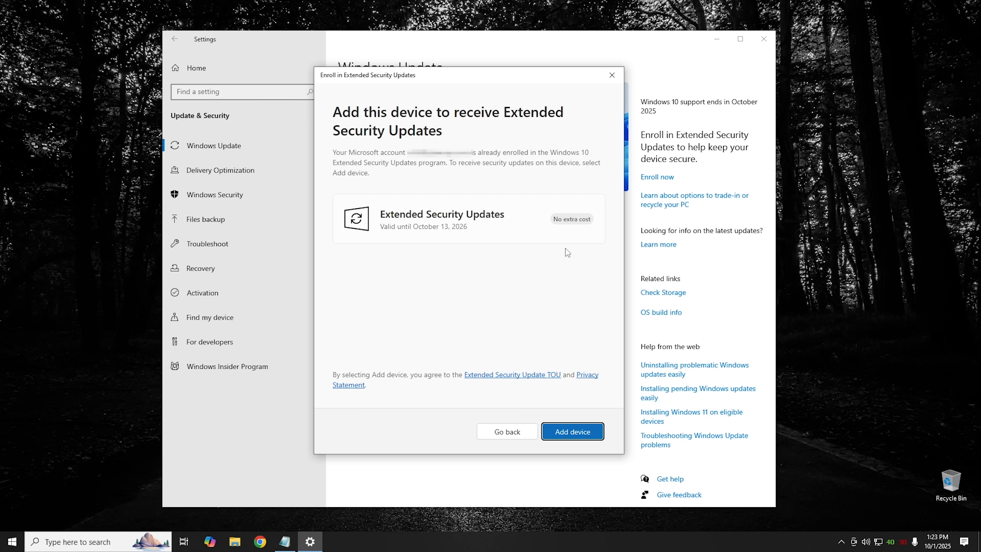
pyautogui.moveTo(562, 266)
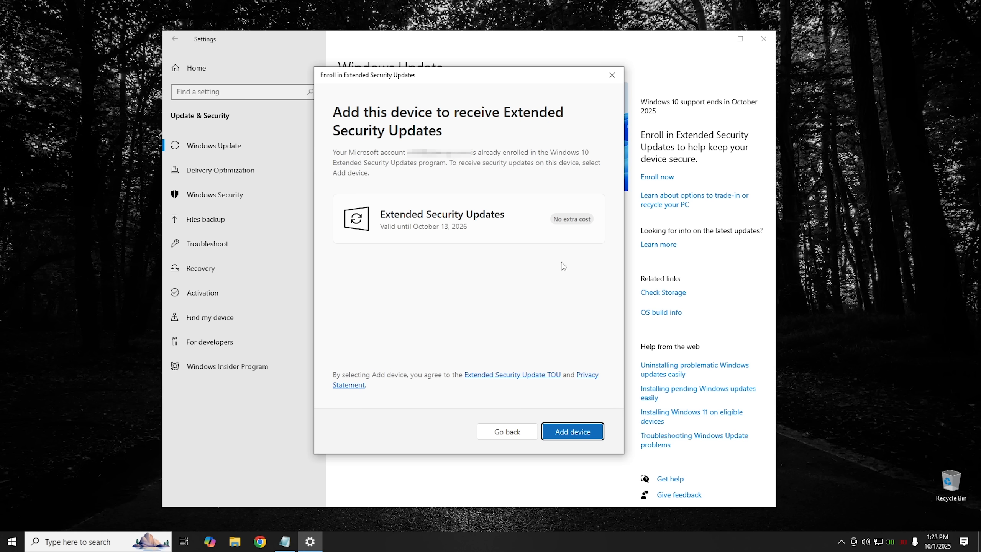
# - Add this device to Extended Security Updates through October 13, 2026 and finish enrollment
pyautogui.click(571, 430)
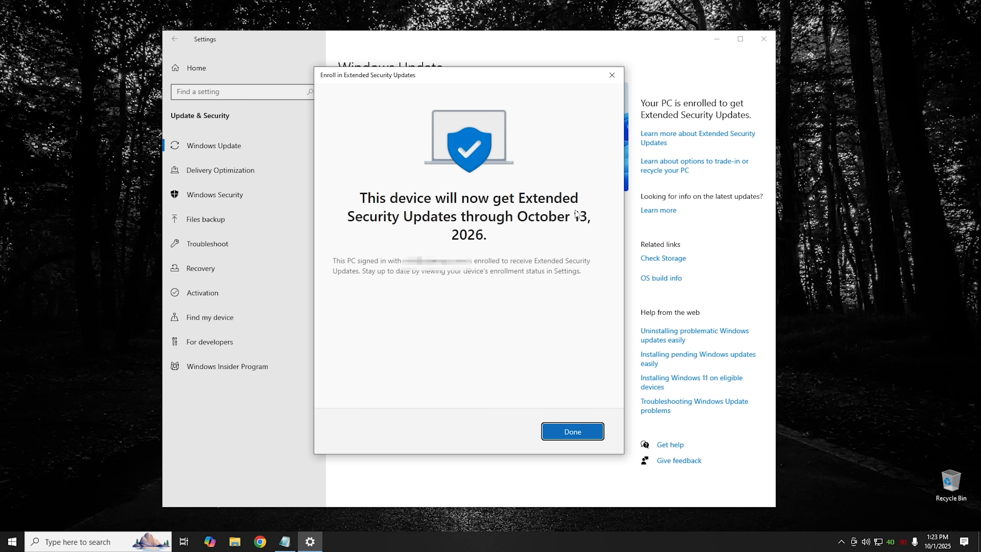
pyautogui.click(570, 430)
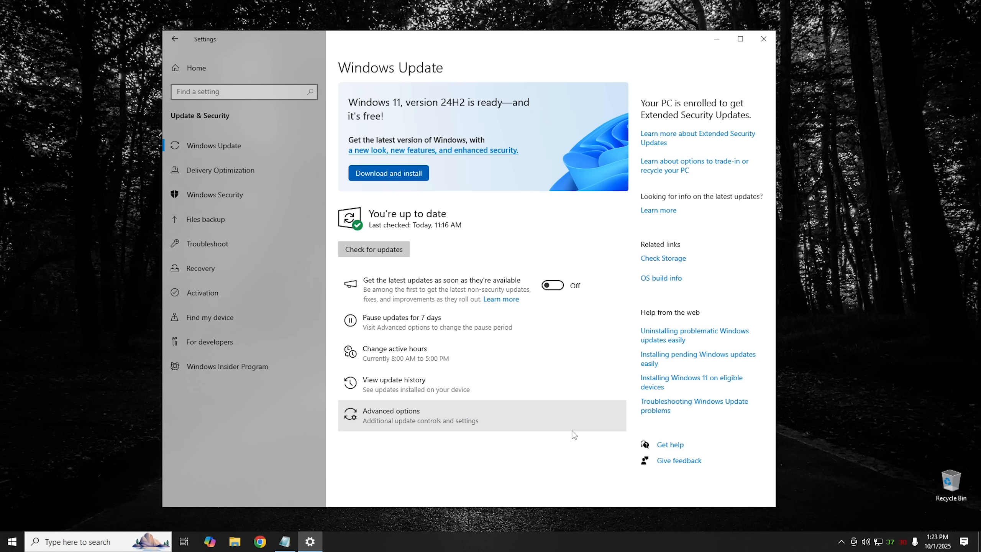
pyautogui.moveTo(635, 154)
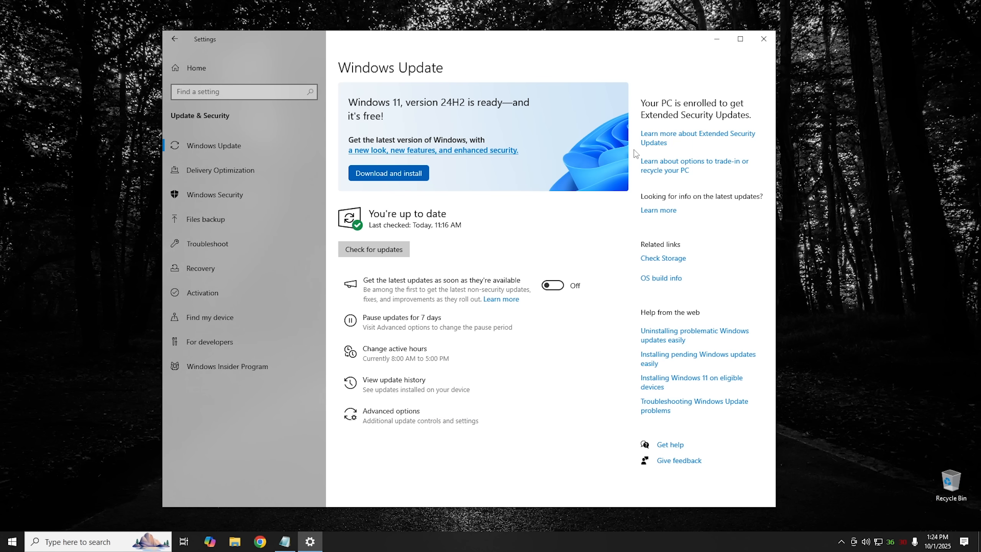
pyautogui.moveTo(729, 114)
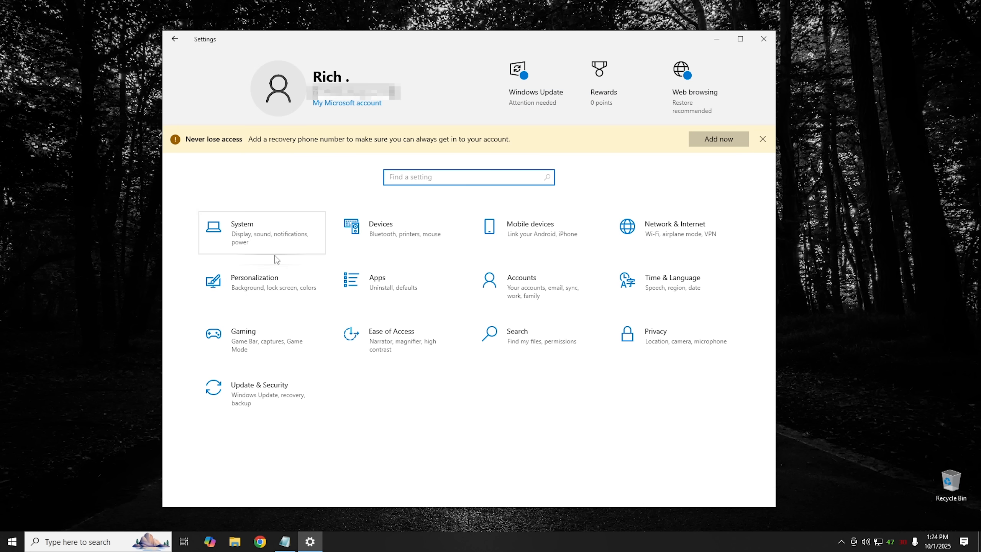
# - From Your info, stop signing in to Microsoft apps automatically, reverting to a Local Account
pyautogui.click(521, 282)
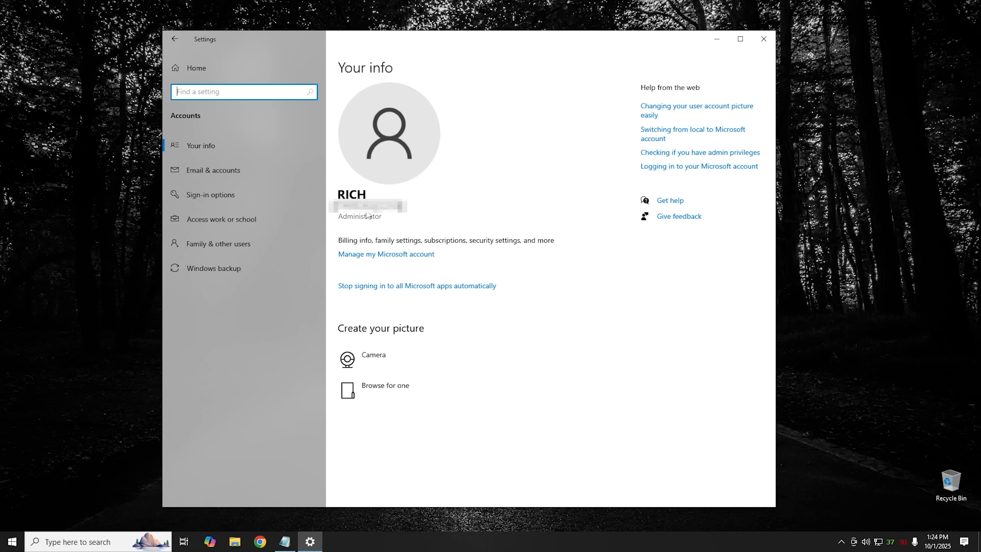
pyautogui.moveTo(376, 215)
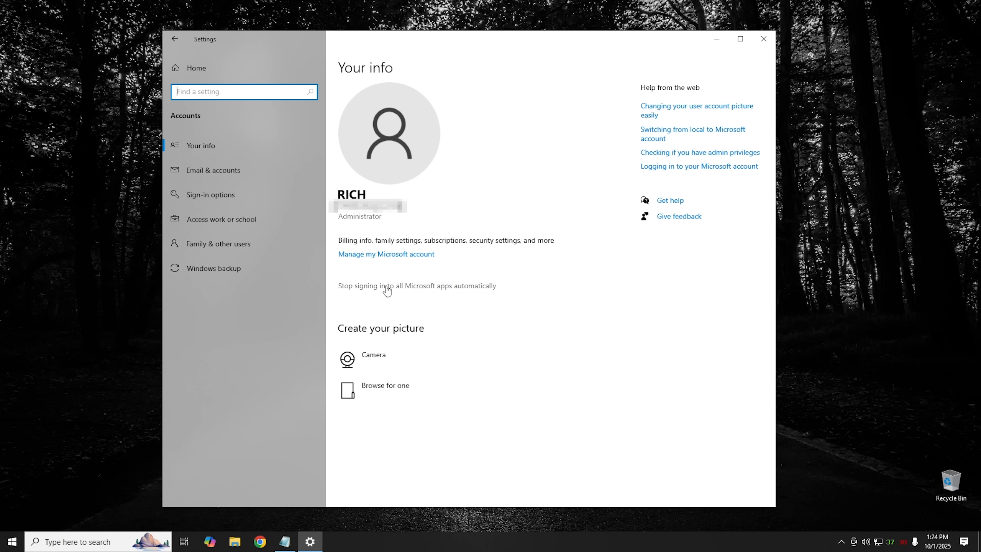
pyautogui.click(417, 285)
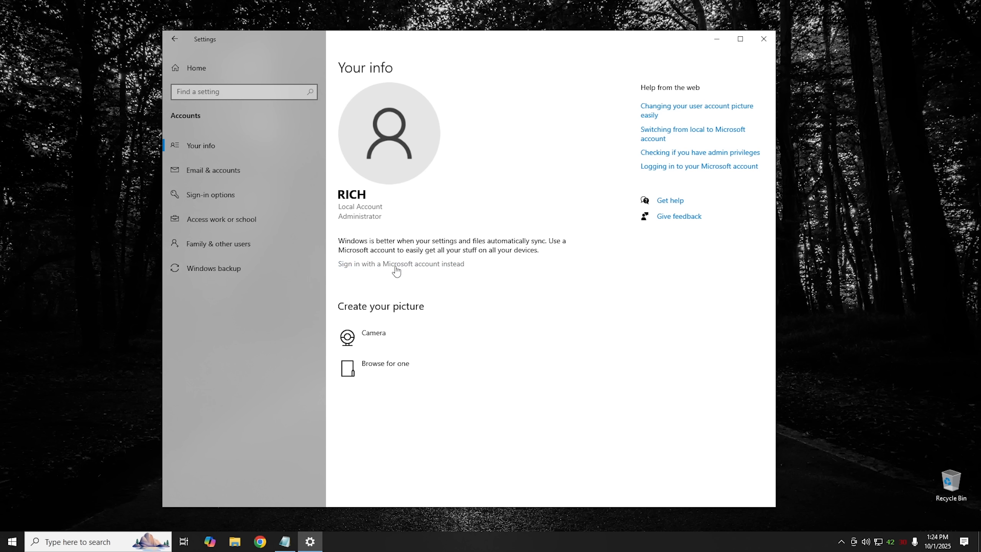